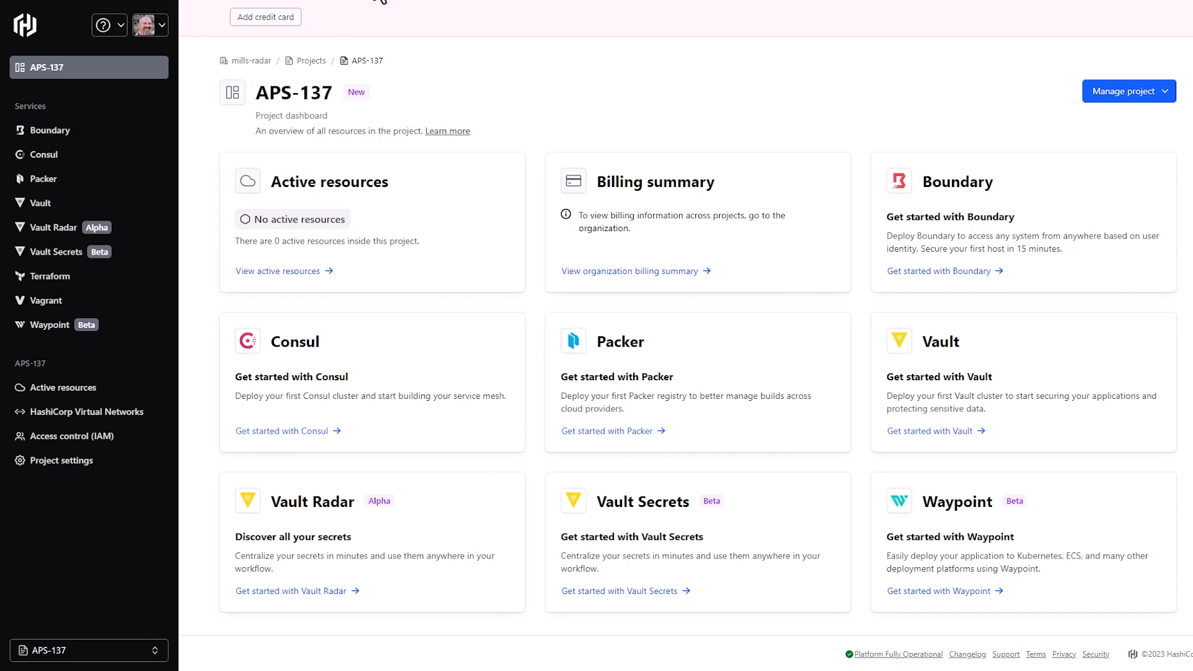
{"action": "mouse_move", "coordinate": [430, 196]}
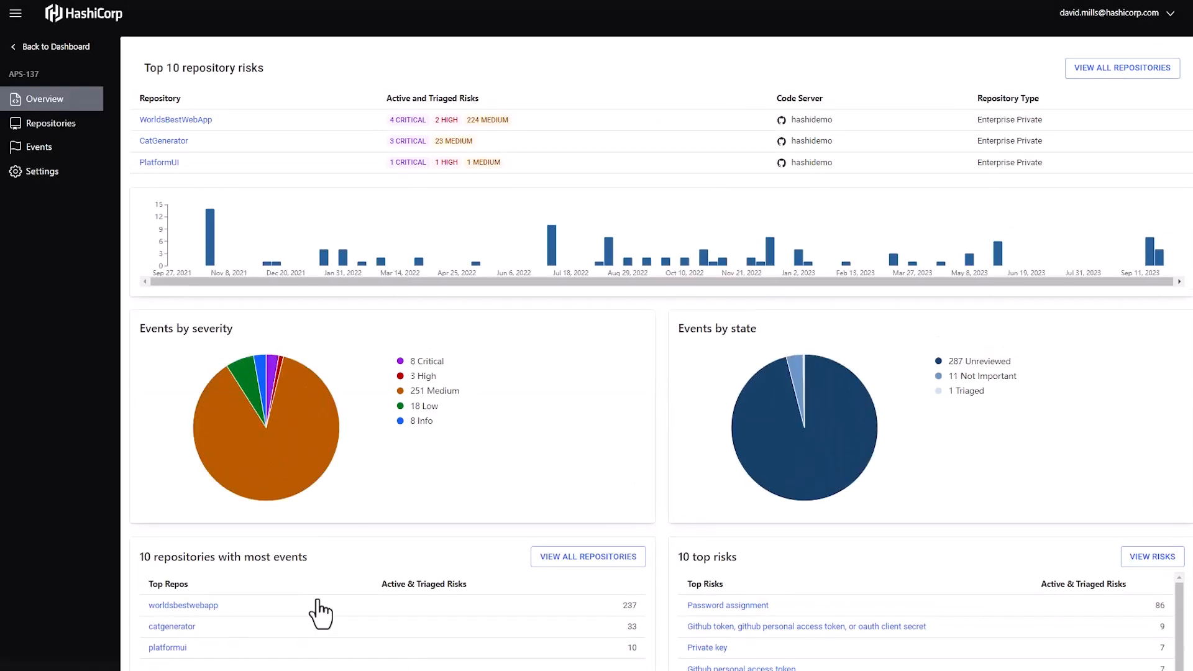
{"action": "mouse_move", "coordinate": [38, 149]}
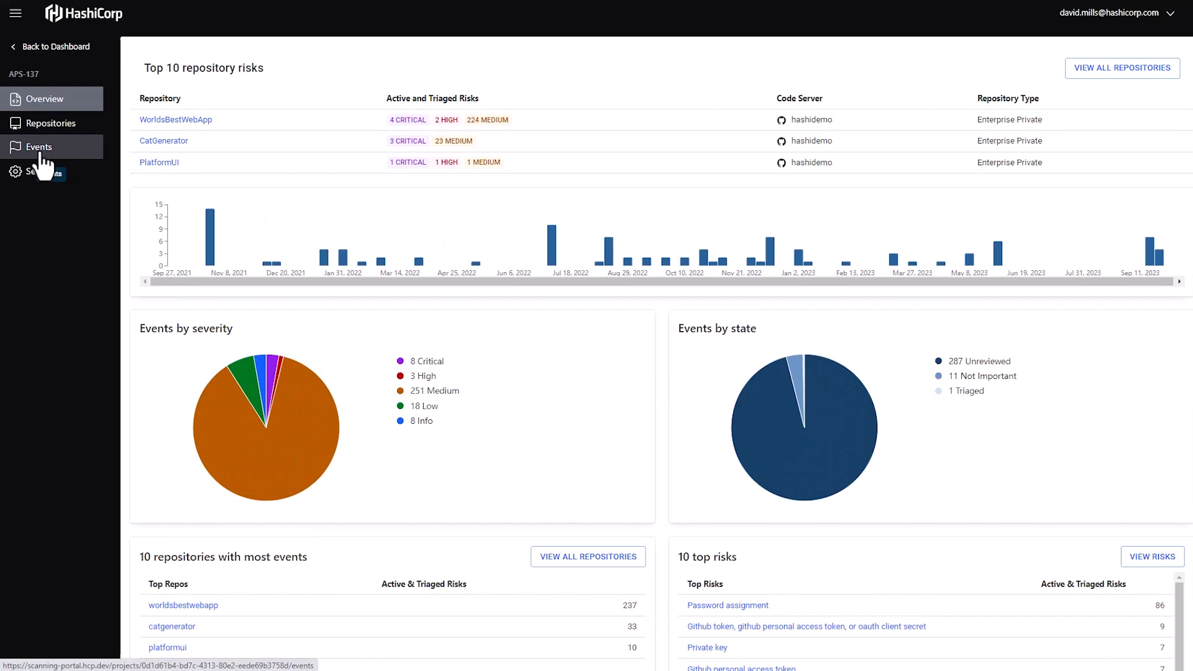
- Show the Events list and narrow it to the Secrets category
{"action": "left_click", "coordinate": [38, 147]}
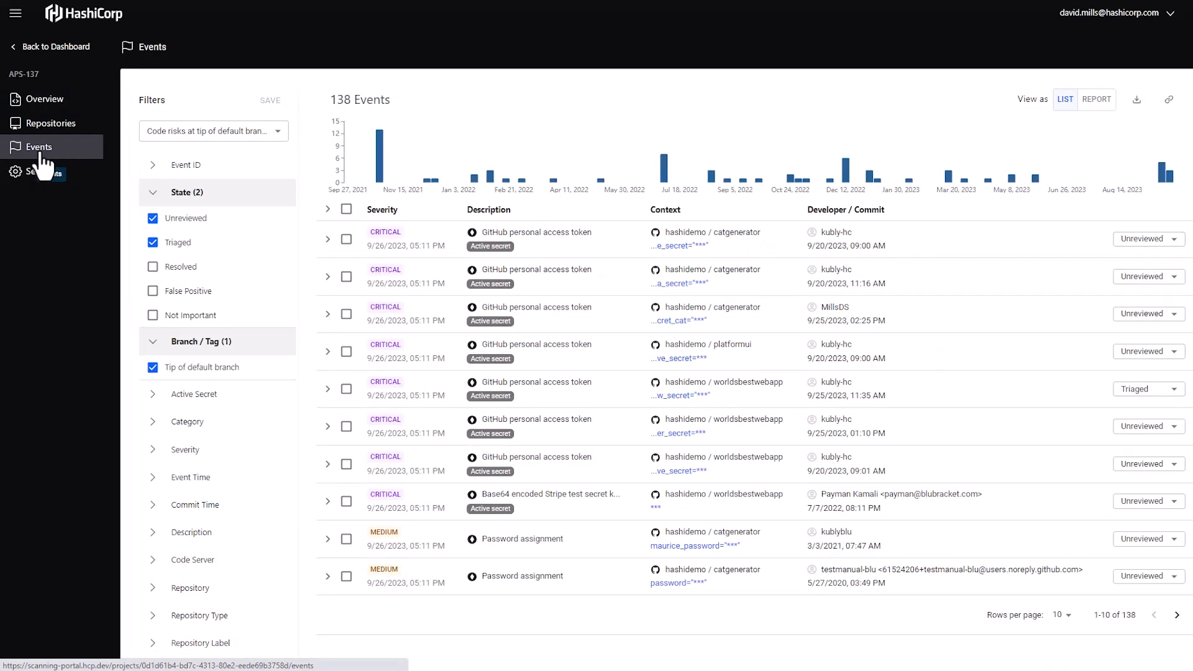
{"action": "mouse_move", "coordinate": [162, 104]}
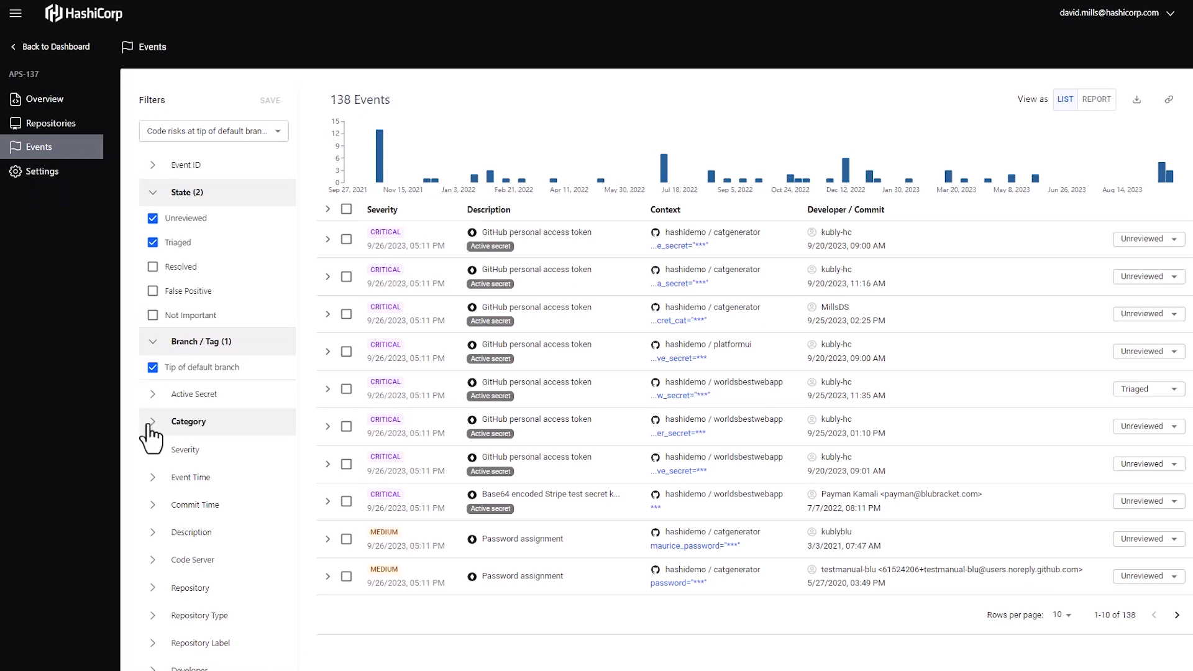
{"action": "left_click", "coordinate": [152, 422]}
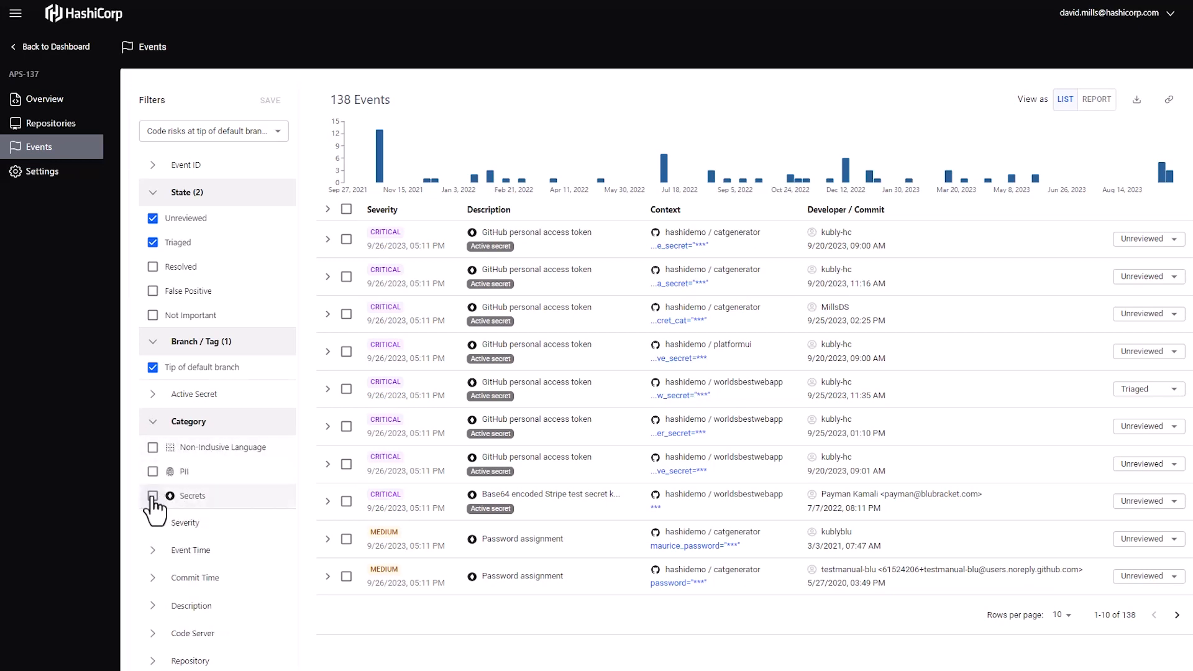
{"action": "left_click", "coordinate": [152, 496]}
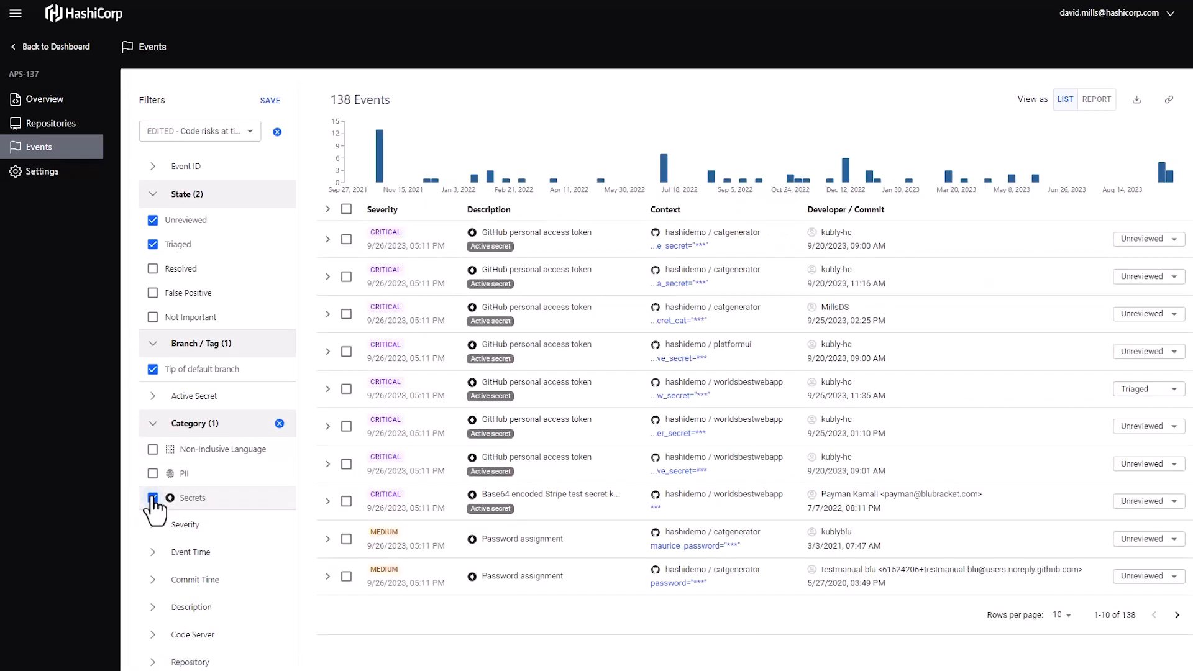
{"action": "left_click", "coordinate": [152, 498]}
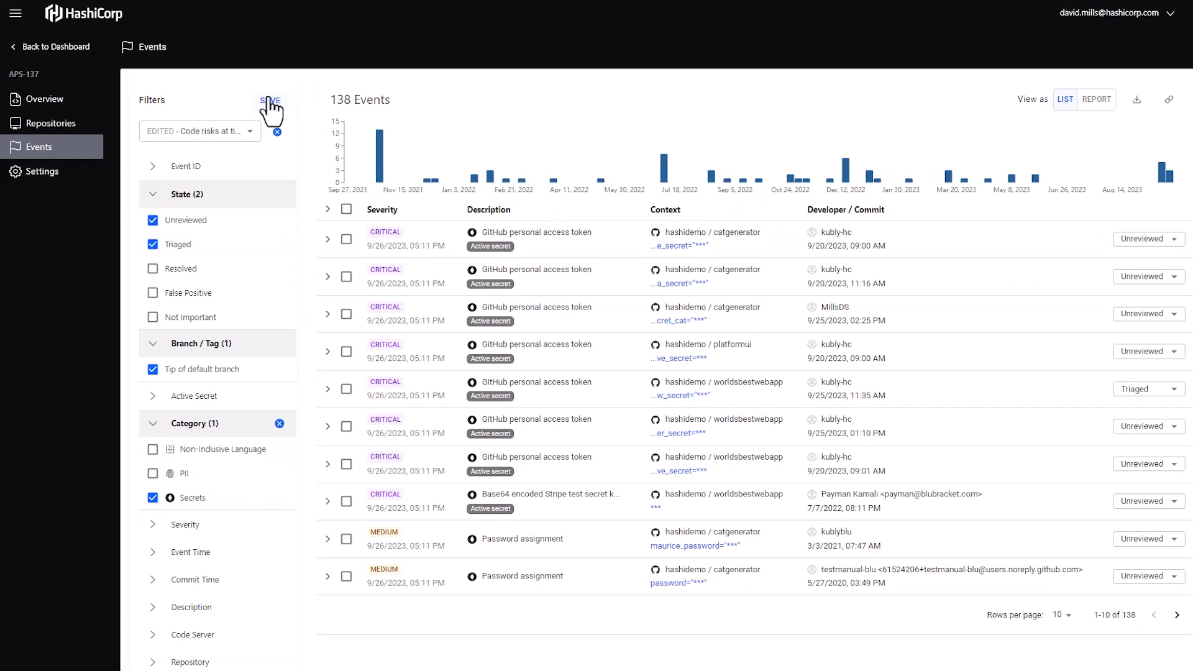
- Save the Secrets-only filter as a named filter 'Secrets Scan'
{"action": "left_click", "coordinate": [270, 101]}
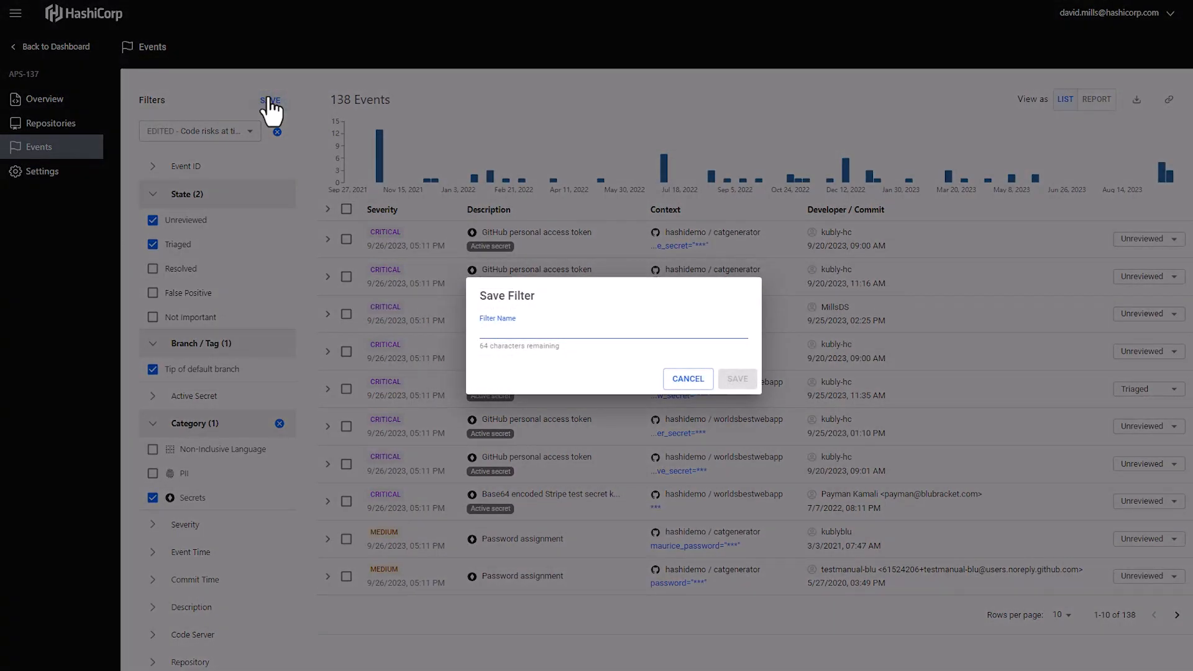
{"action": "type", "text": "Se"}
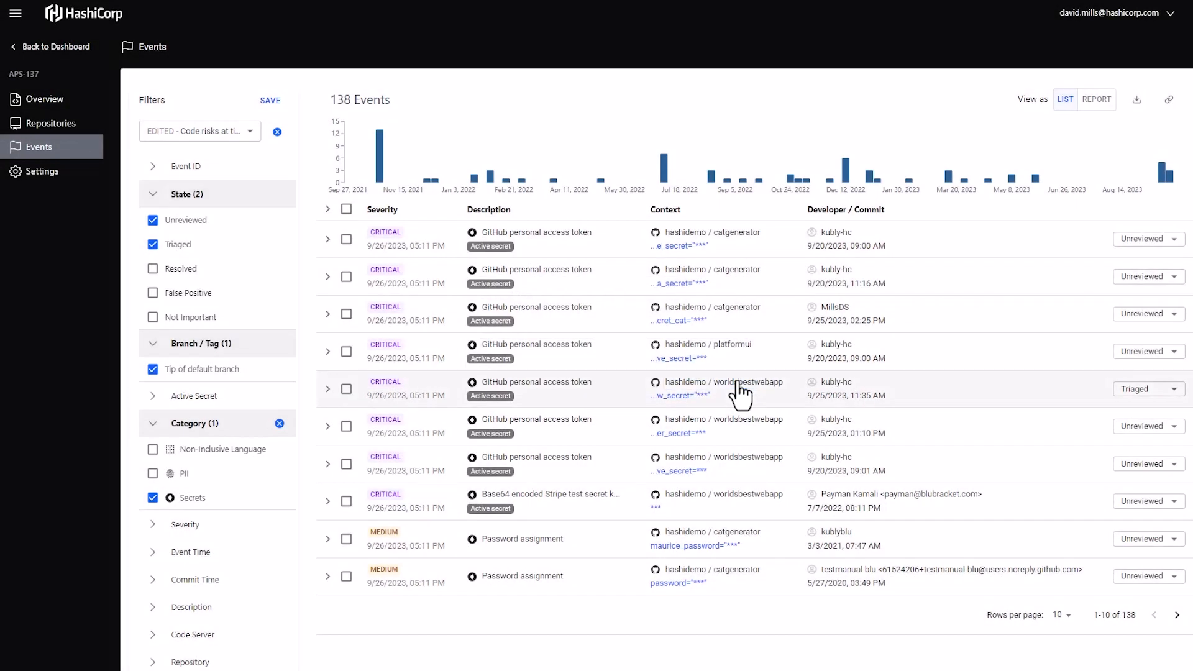
{"action": "left_click", "coordinate": [270, 100]}
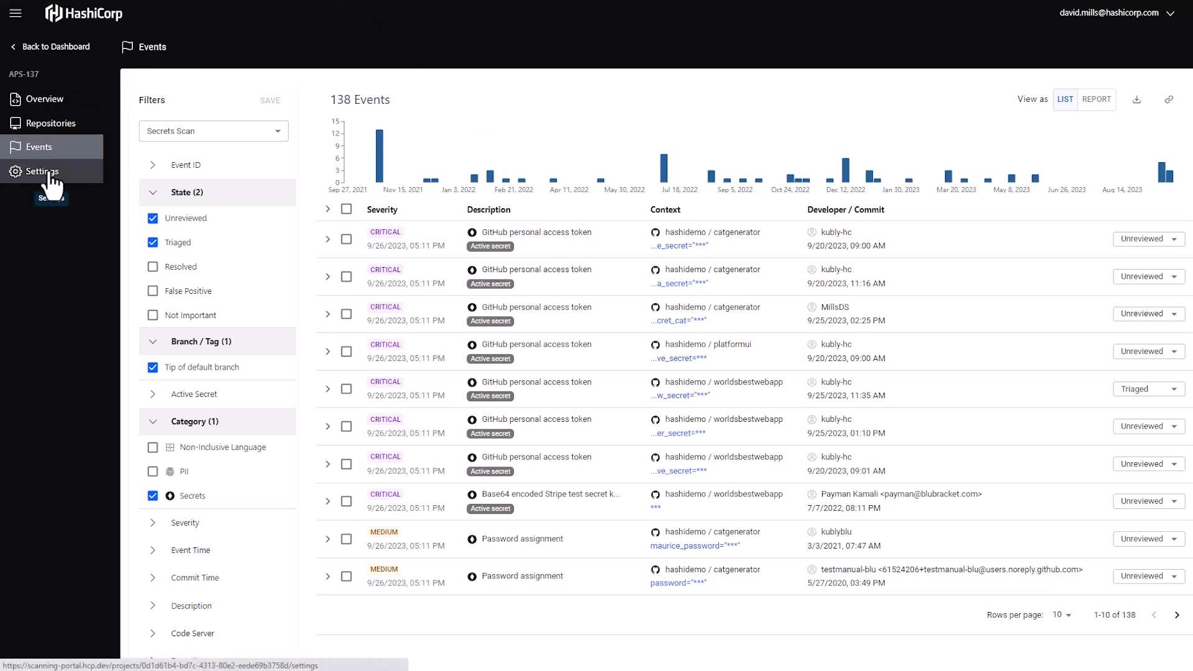
- Go to Settings and bring up the Slack integration page, which has no connections
{"action": "left_click", "coordinate": [39, 172]}
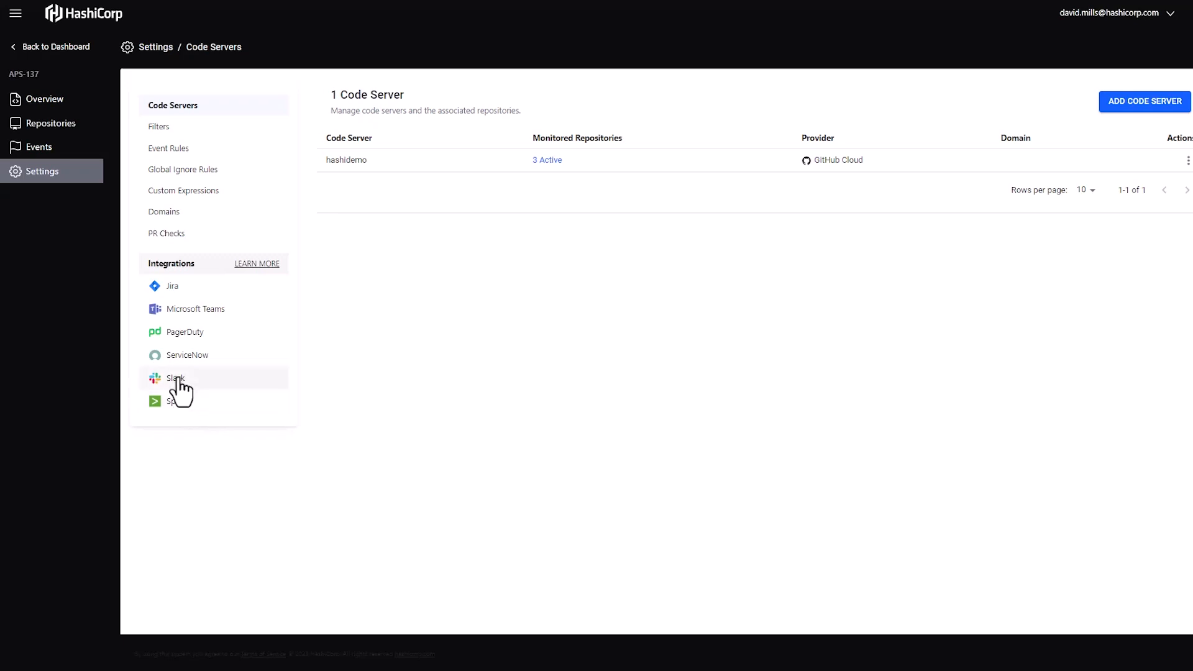
{"action": "left_click", "coordinate": [176, 378]}
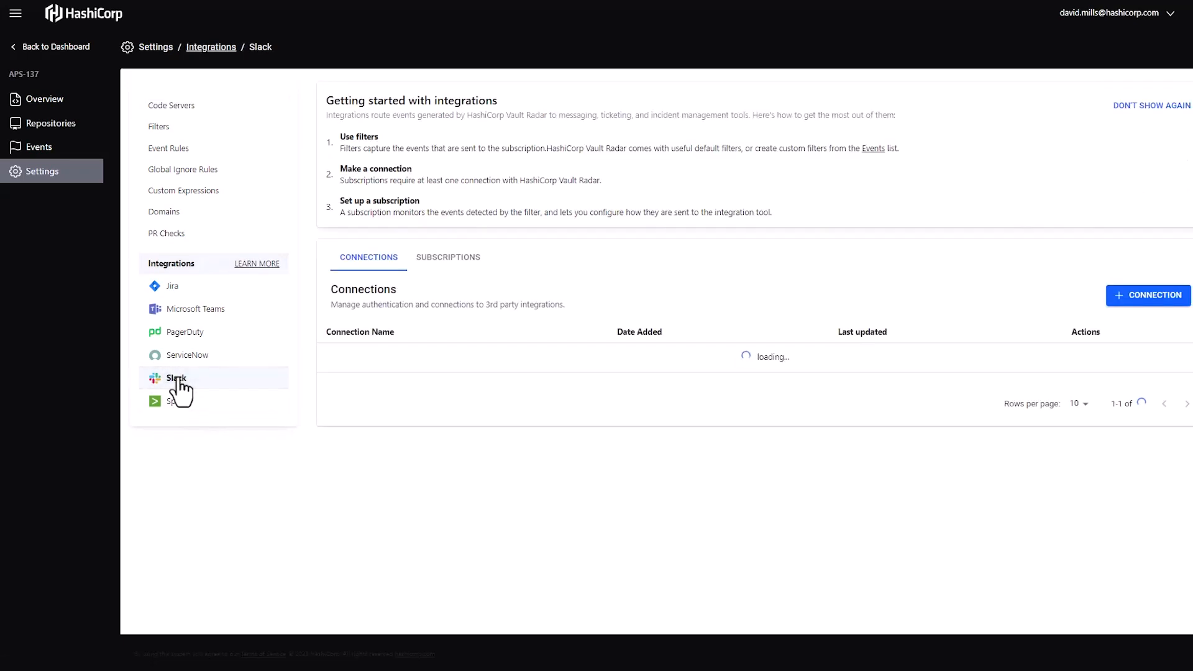
{"action": "left_click", "coordinate": [176, 377]}
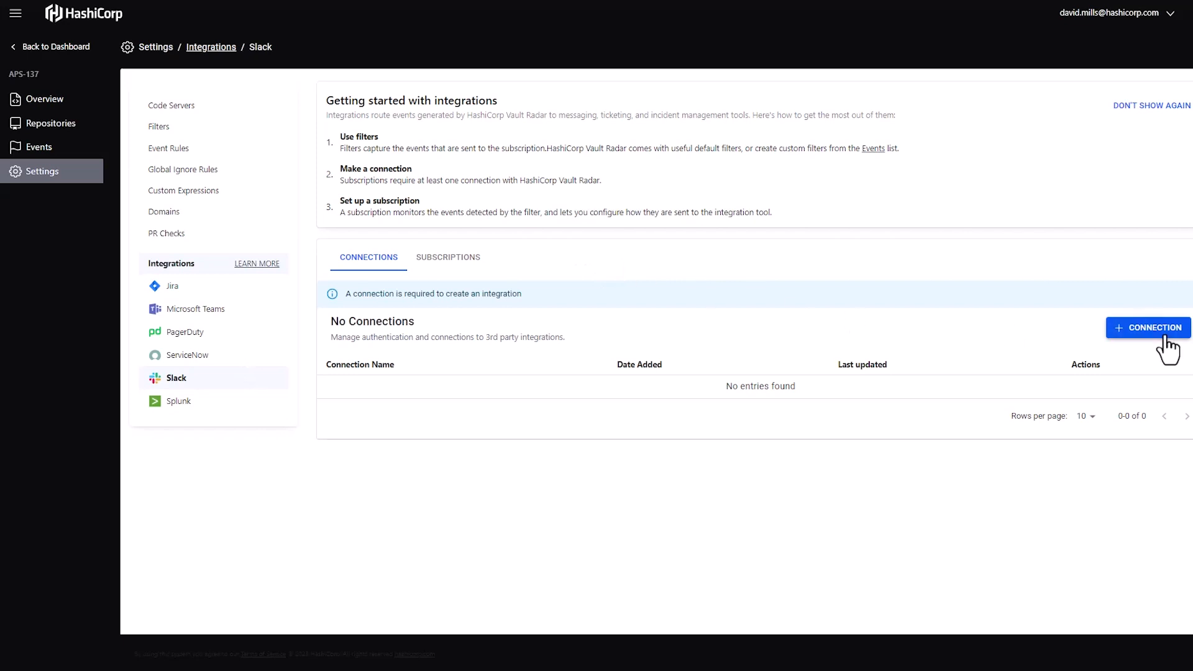
- Add a Slack connection named 'hashi-demo-connection' with the bot token and test & save it
{"action": "left_click", "coordinate": [1148, 328]}
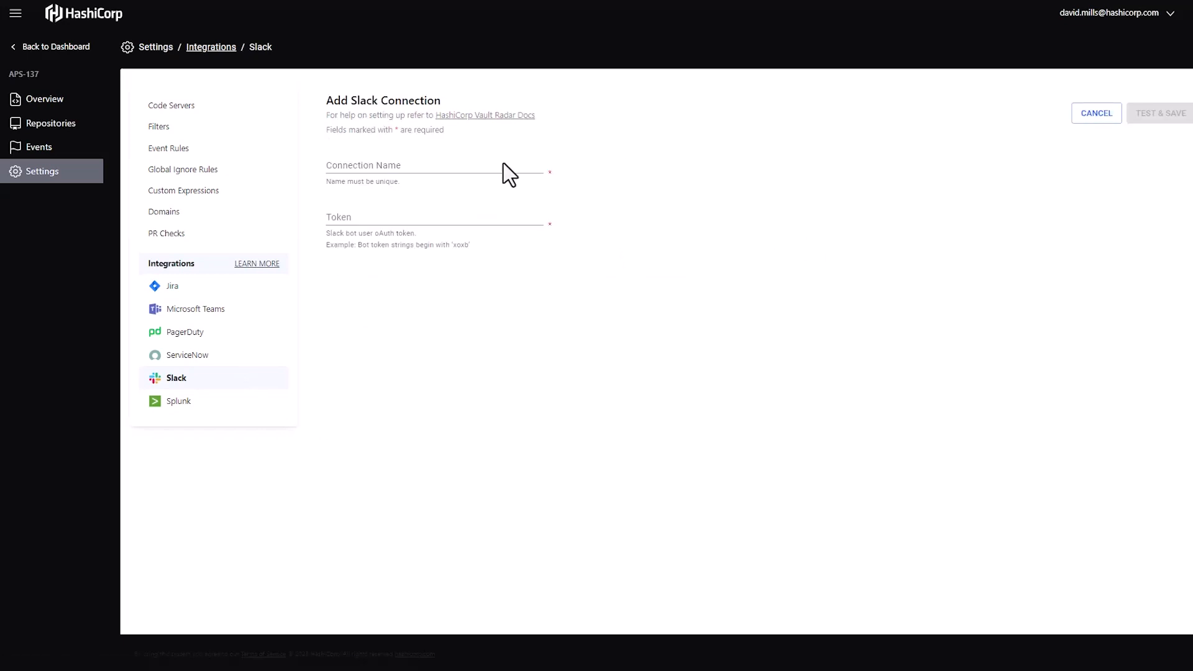
{"action": "type", "text": "h"}
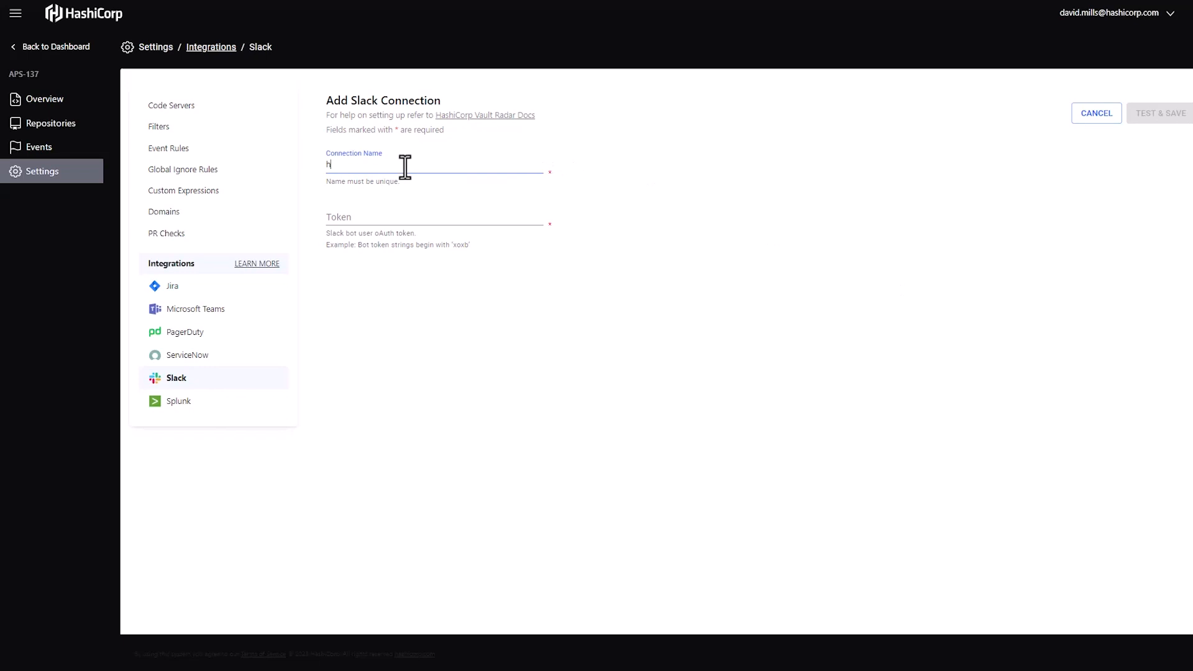
{"action": "type", "text": "ashi-demo-"}
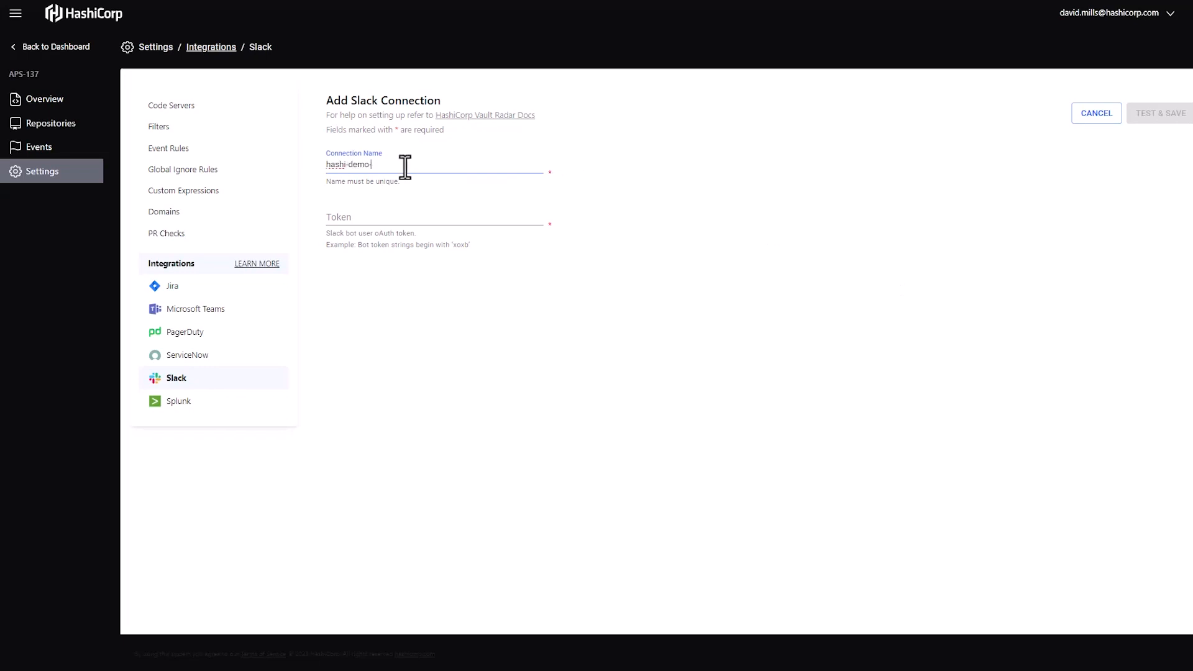
{"action": "type", "text": "connection"}
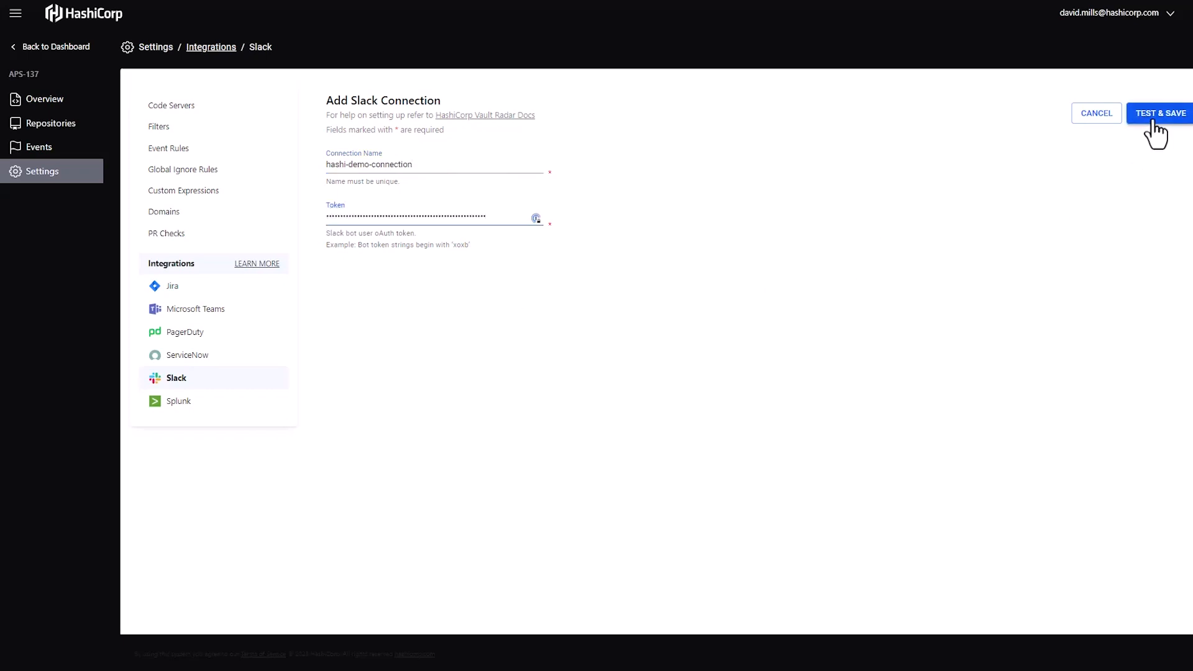
{"action": "left_click", "coordinate": [1162, 113]}
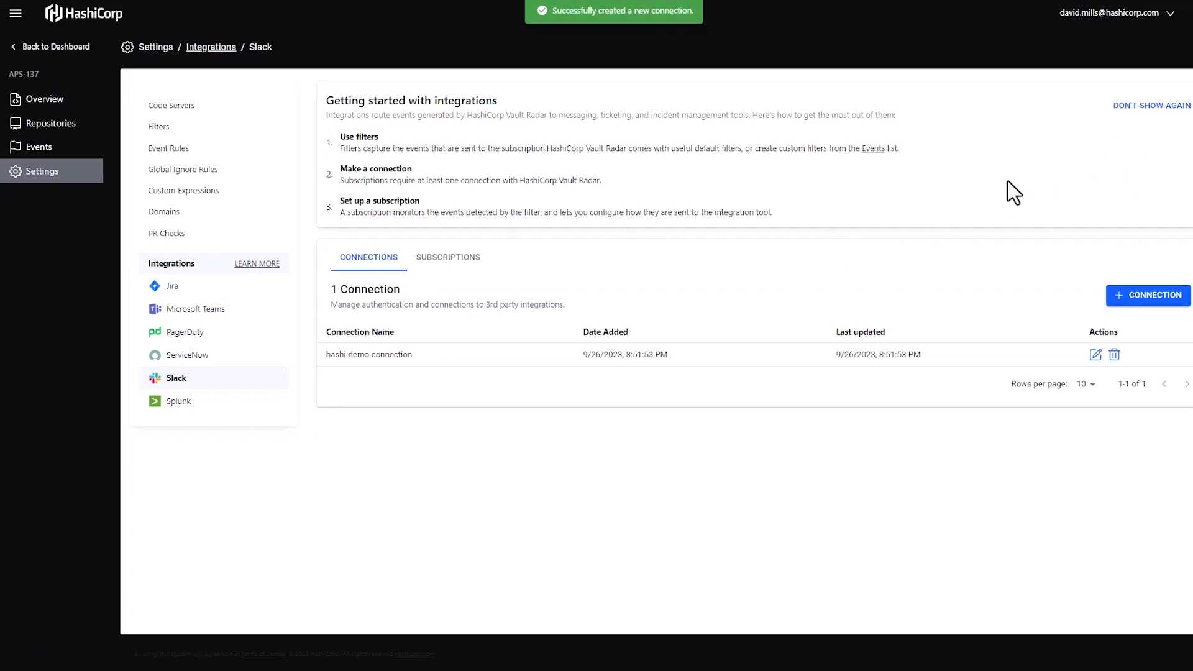
- Start a new Slack subscription named 'hashi-demo-subscription'
{"action": "left_click", "coordinate": [448, 257]}
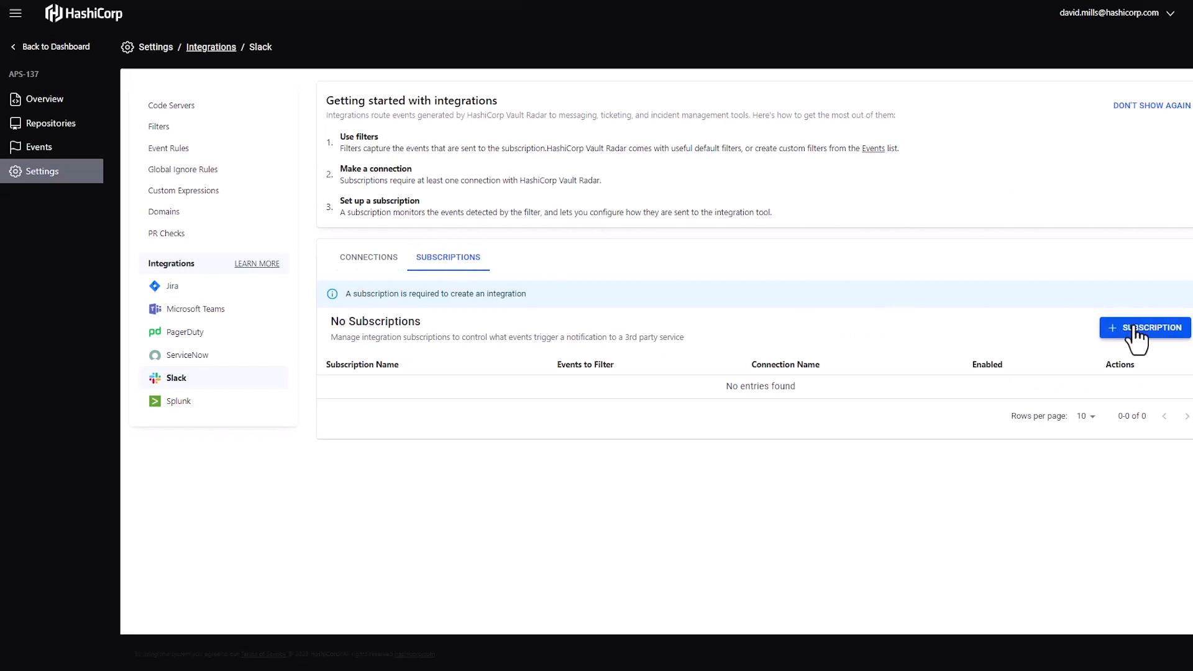
{"action": "left_click", "coordinate": [1145, 328]}
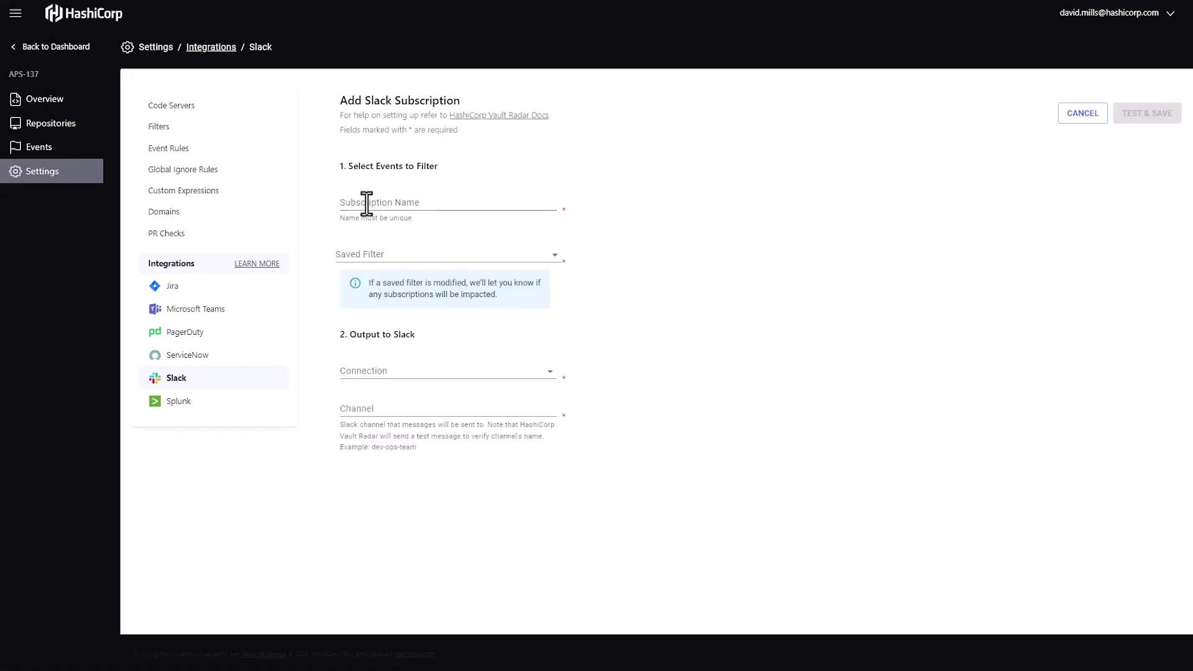
{"action": "type", "text": "hashi-demo"}
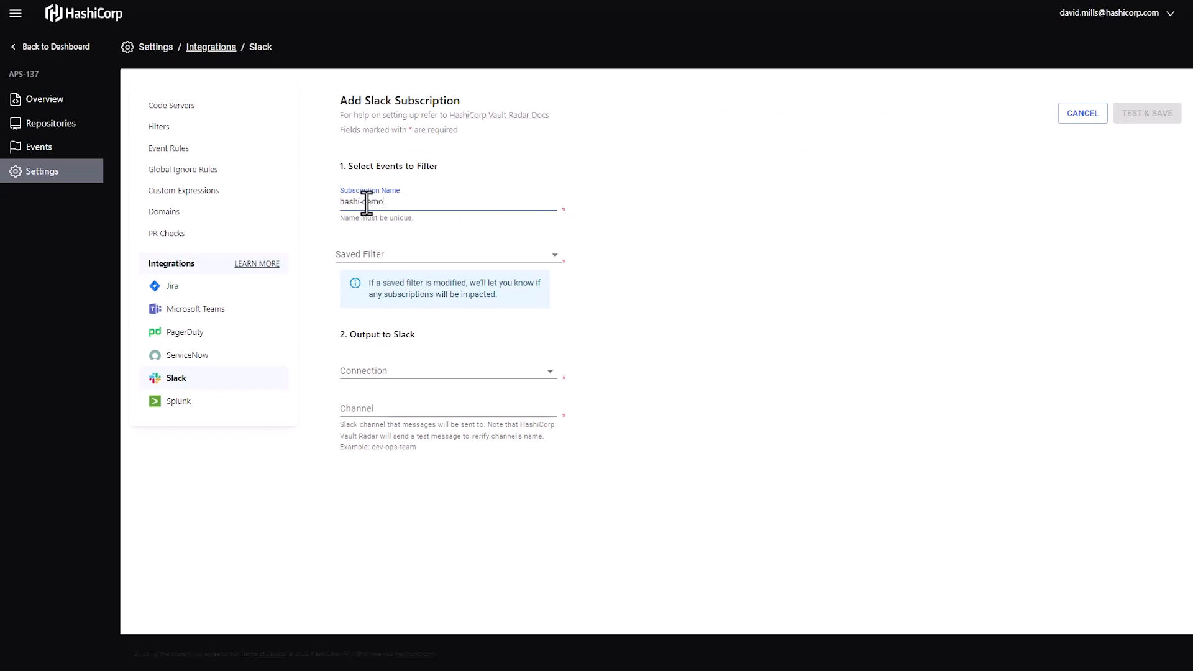
{"action": "type", "text": "-sub"}
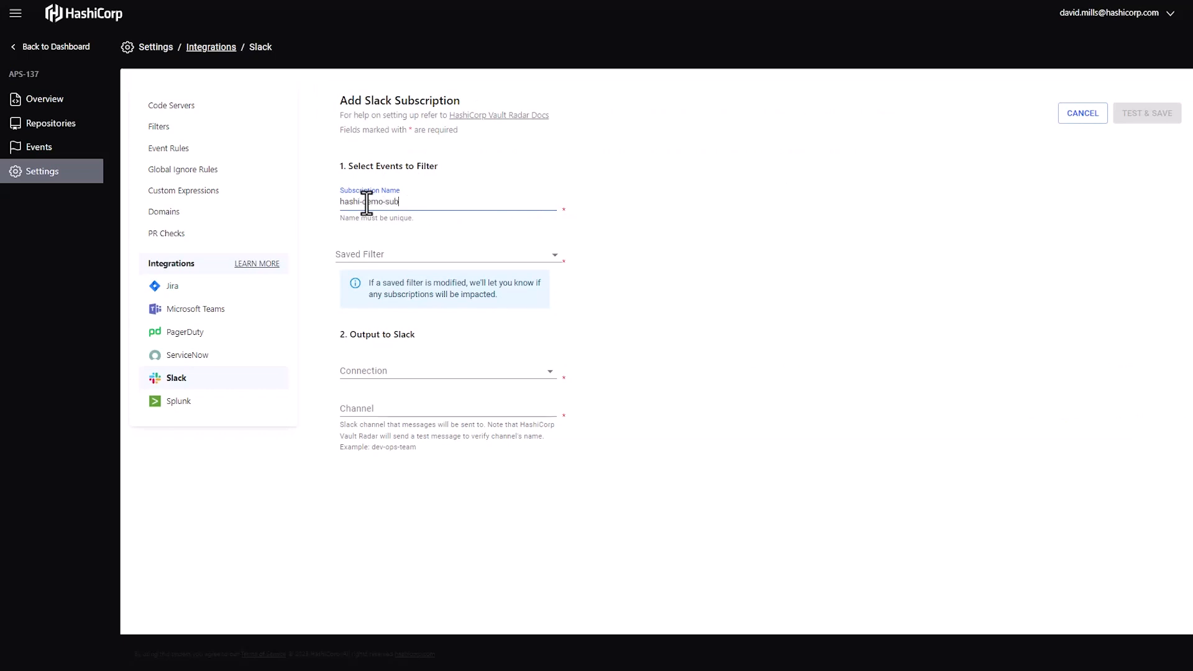
{"action": "type", "text": "scription"}
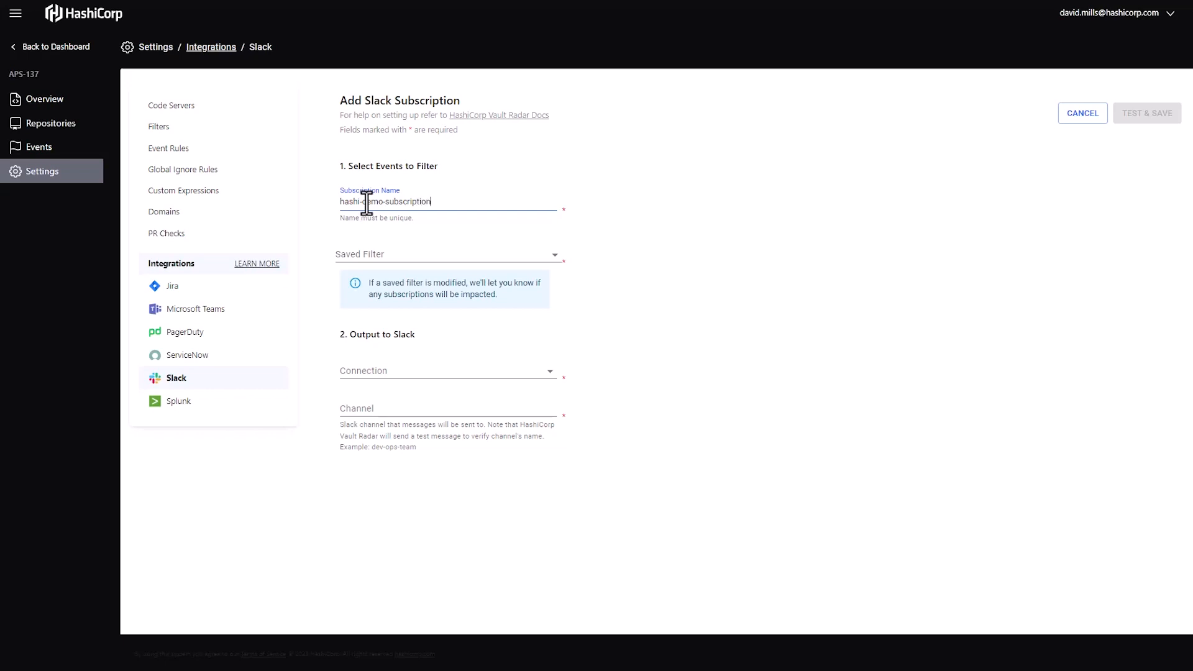
- Use the Secrets Scan filter, hashi-demo-connection and the vault-radar channel, then test & save
{"action": "left_click", "coordinate": [448, 254]}
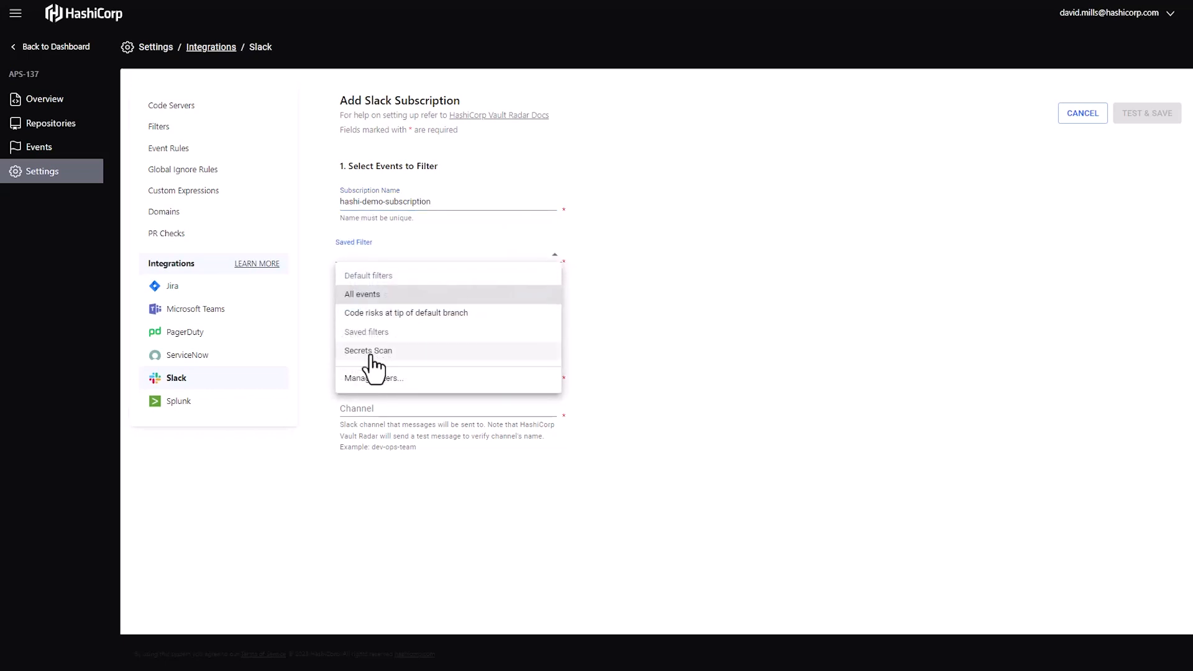
{"action": "left_click", "coordinate": [368, 351]}
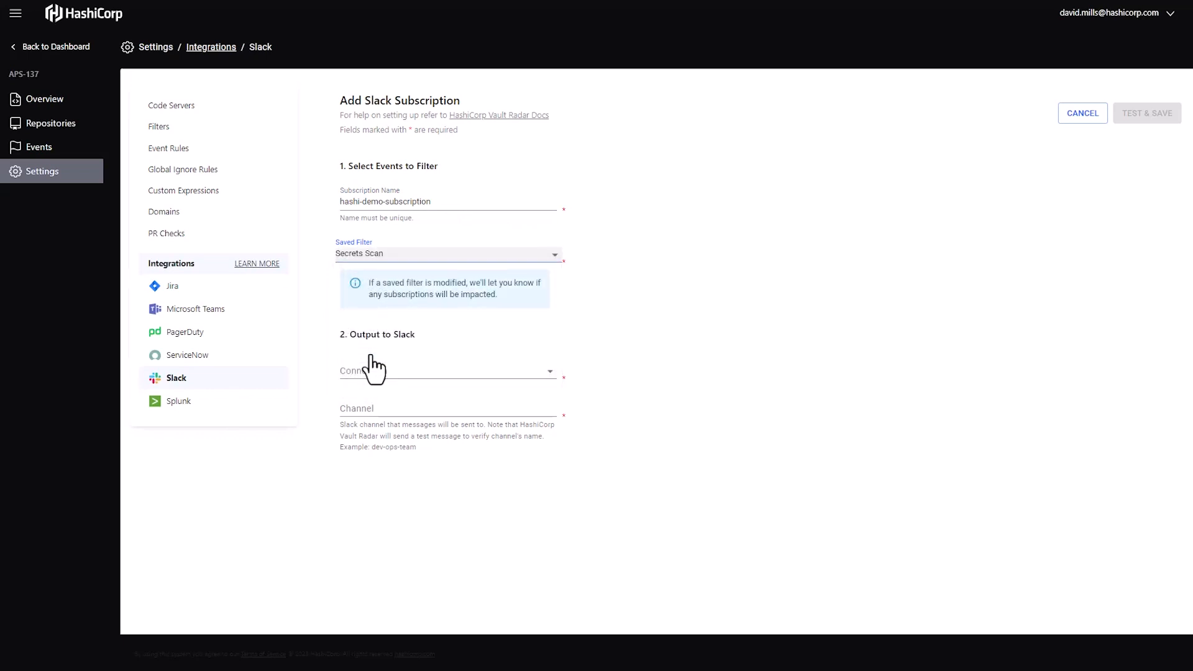
{"action": "mouse_move", "coordinate": [544, 381]}
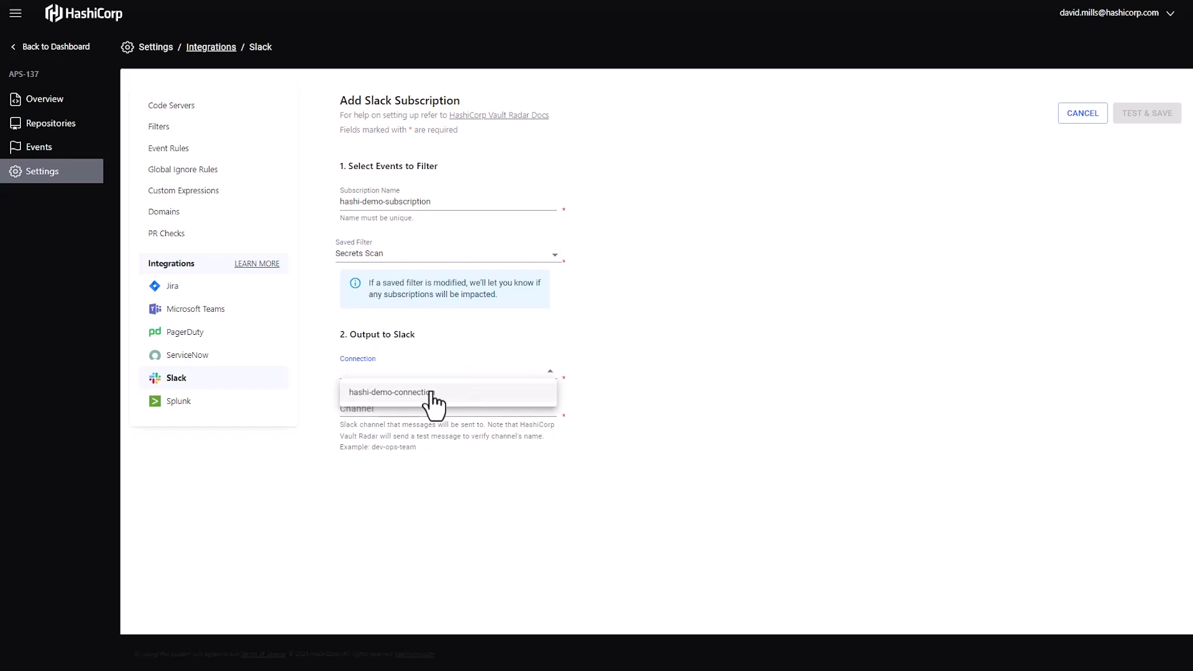
{"action": "left_click", "coordinate": [404, 392]}
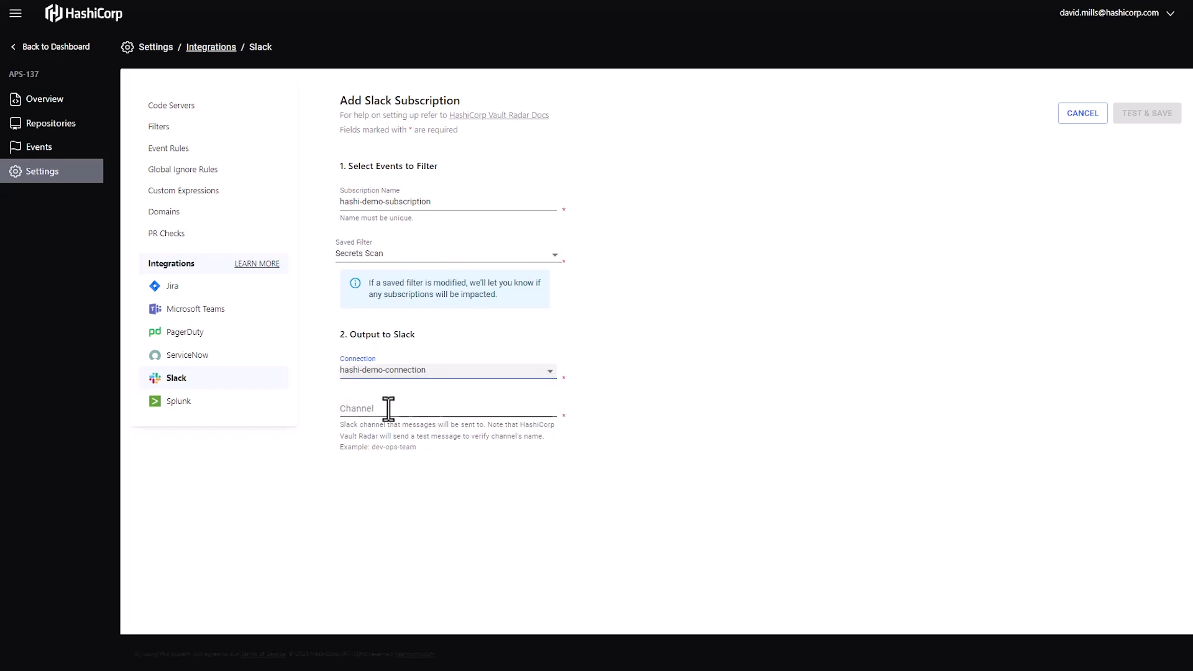
{"action": "type", "text": "vault-radar"}
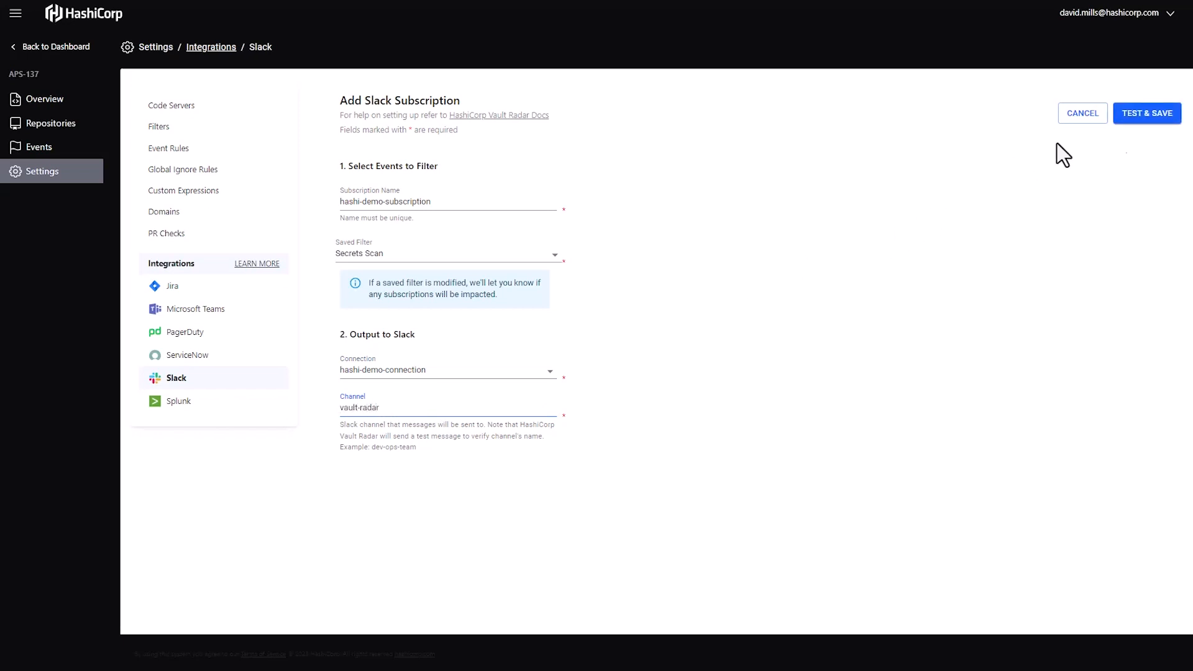
{"action": "mouse_move", "coordinate": [1147, 122]}
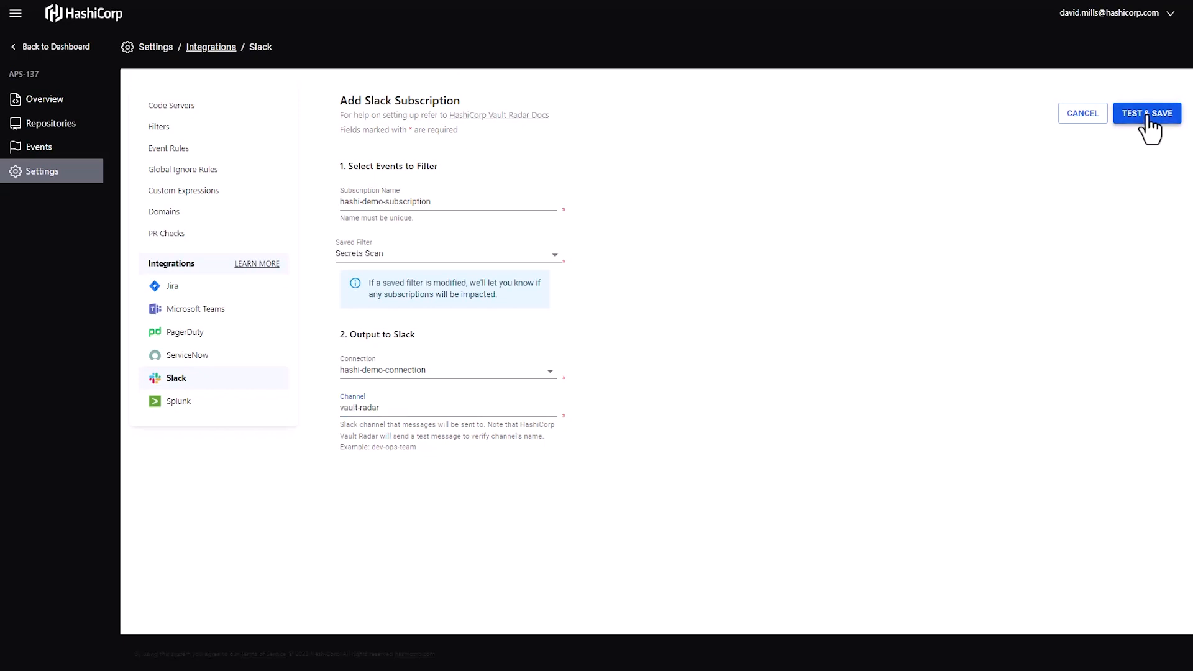
{"action": "left_click", "coordinate": [1147, 113]}
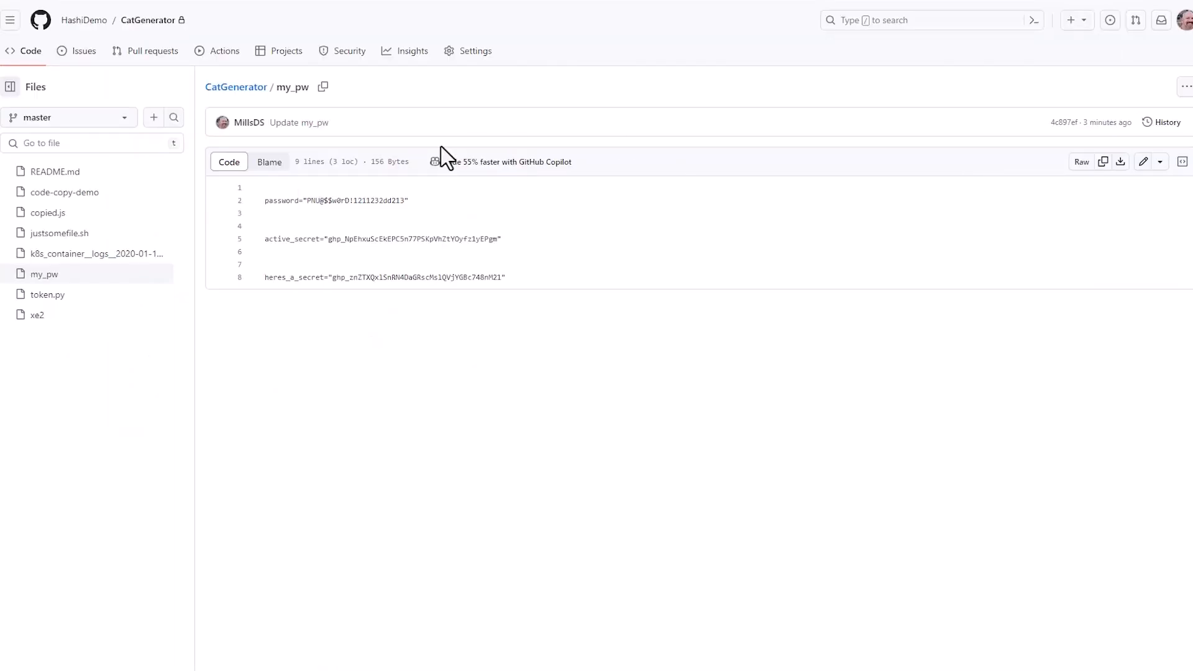
{"action": "mouse_move", "coordinate": [146, 20]}
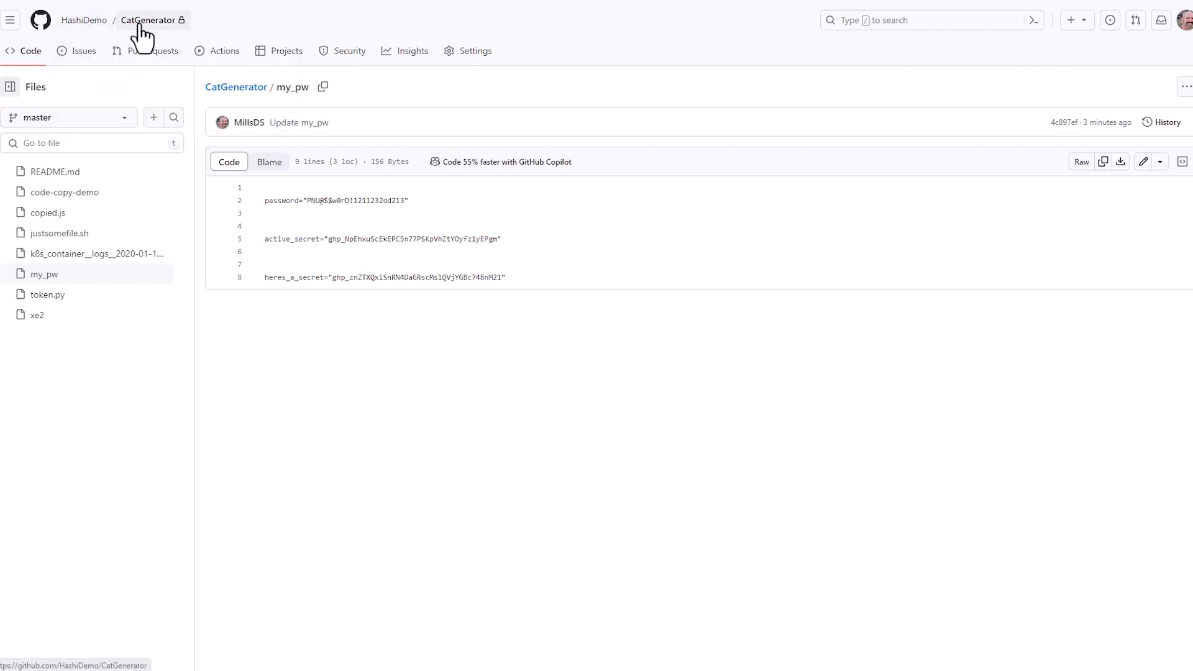
{"action": "mouse_move", "coordinate": [160, 38]}
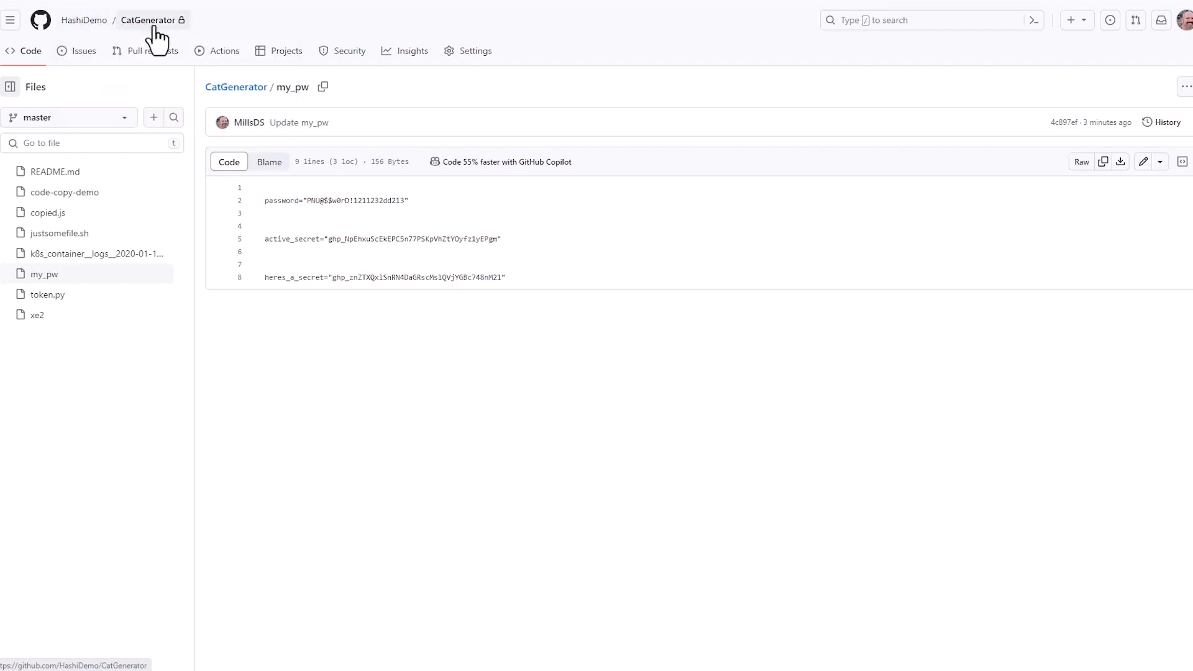
{"action": "mouse_move", "coordinate": [533, 281]}
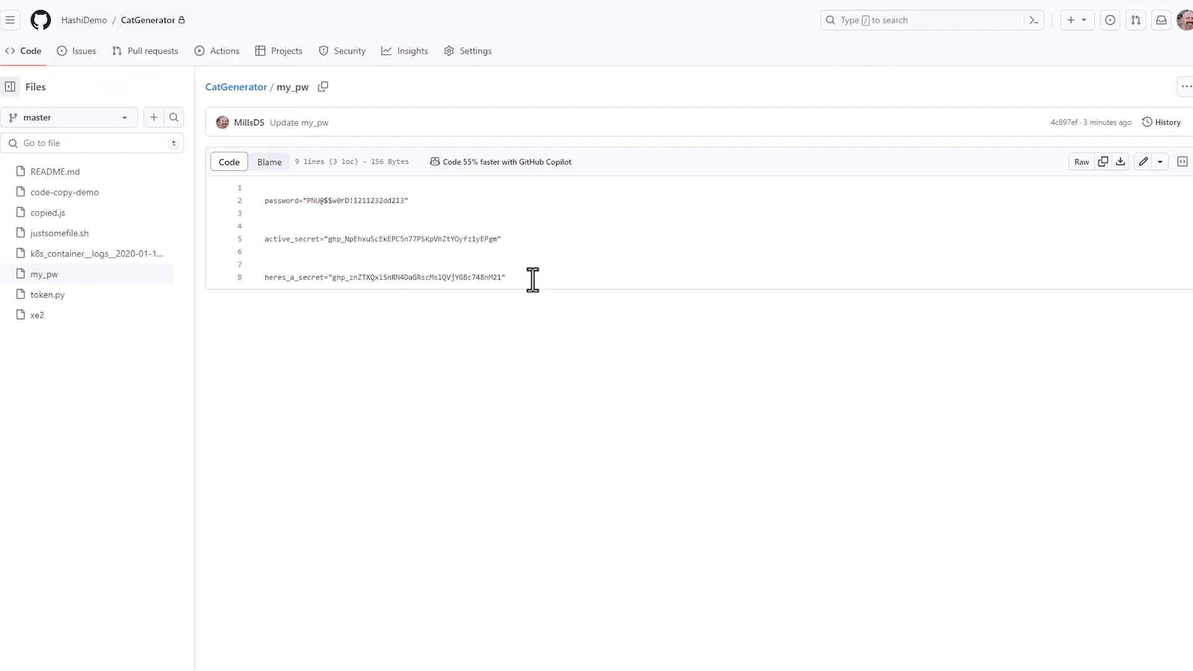
- Edit my_pw to add a heres_a_secret_cat line carrying the same ghp_ token
{"action": "triple_click", "coordinate": [384, 277]}
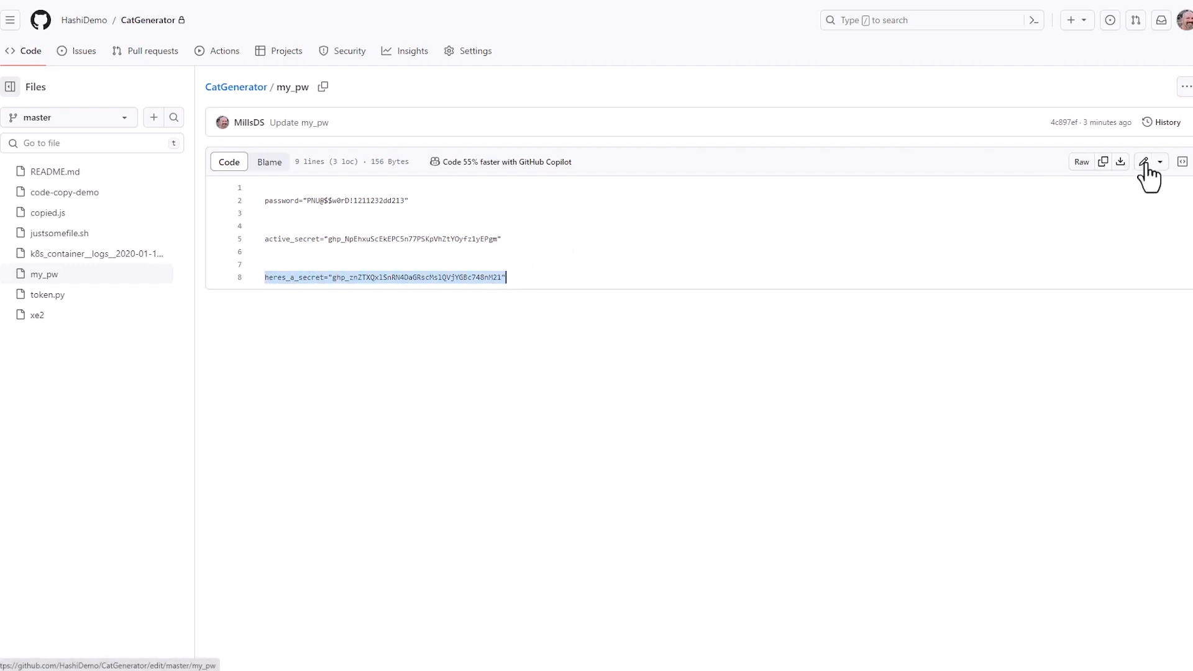
{"action": "left_click", "coordinate": [1146, 162]}
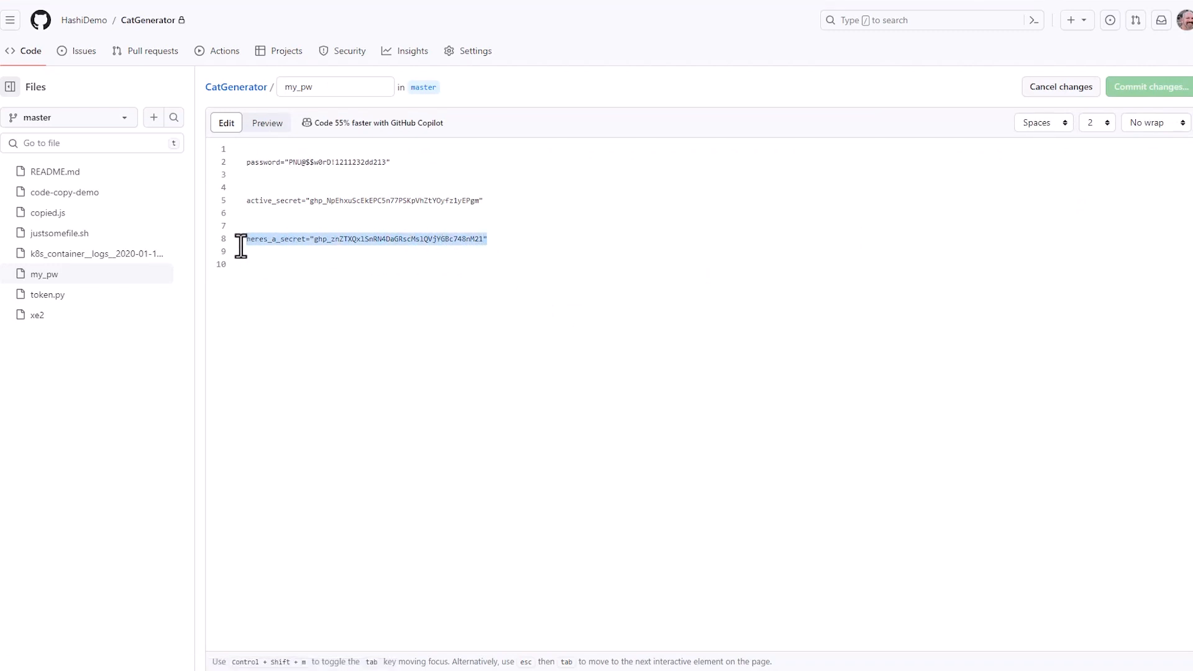
{"action": "left_click", "coordinate": [251, 251]}
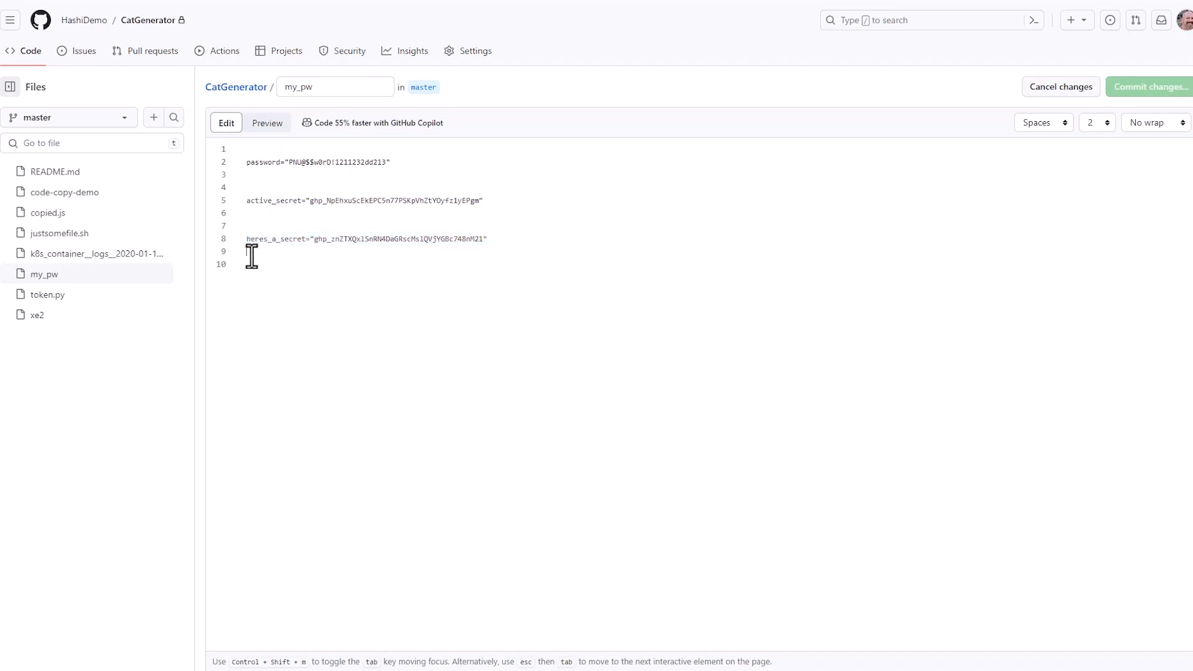
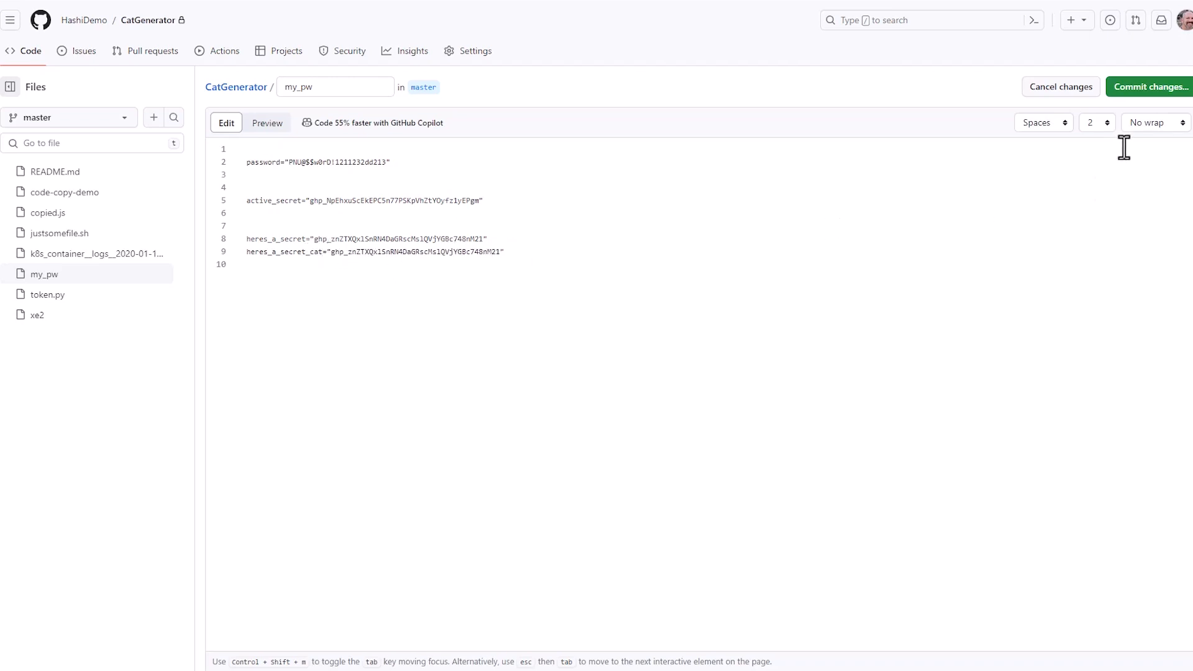
- Commit the edited my_pw directly to master
{"action": "left_click", "coordinate": [1155, 86]}
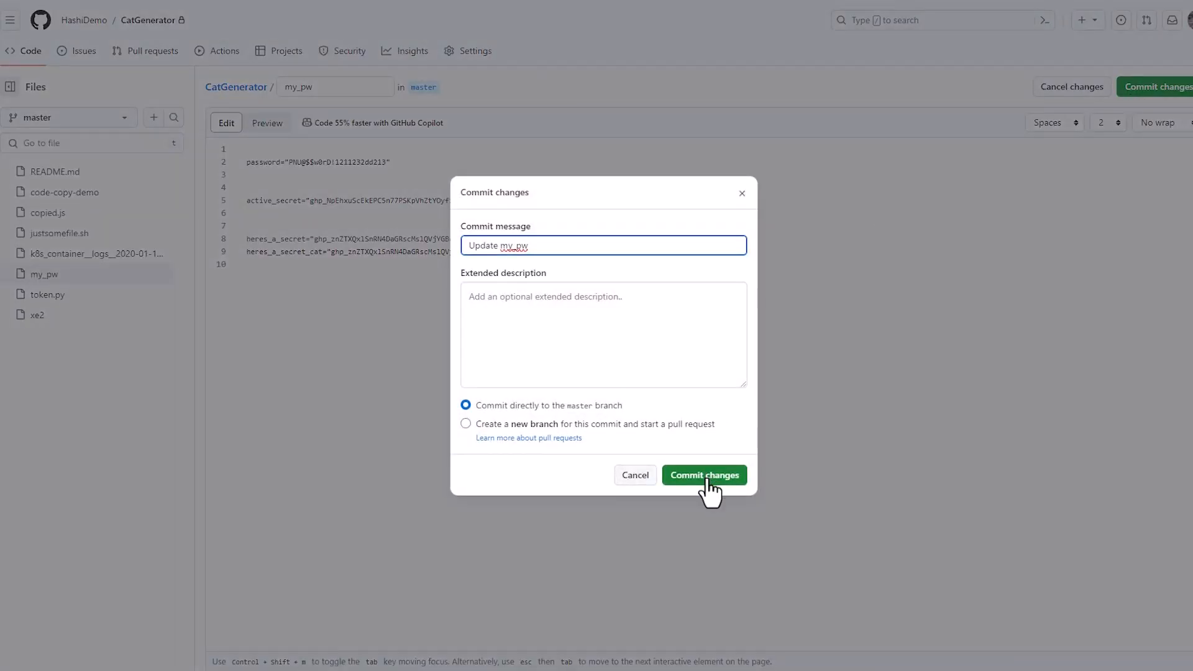
{"action": "left_click", "coordinate": [704, 475]}
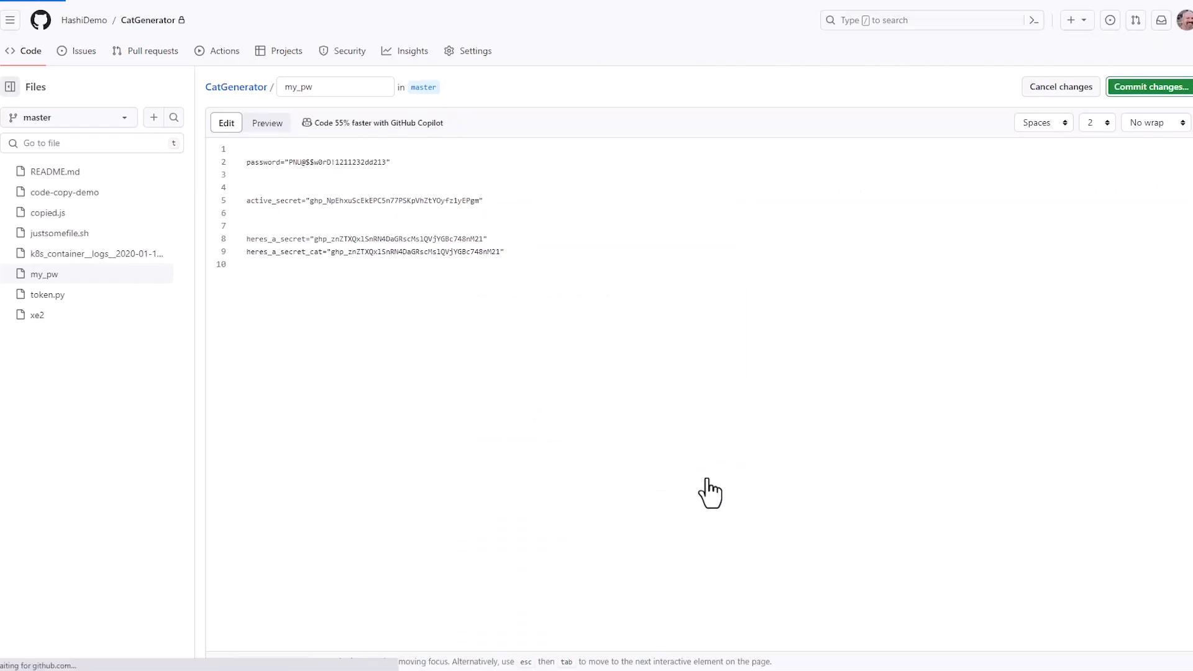
{"action": "left_click", "coordinate": [1157, 86]}
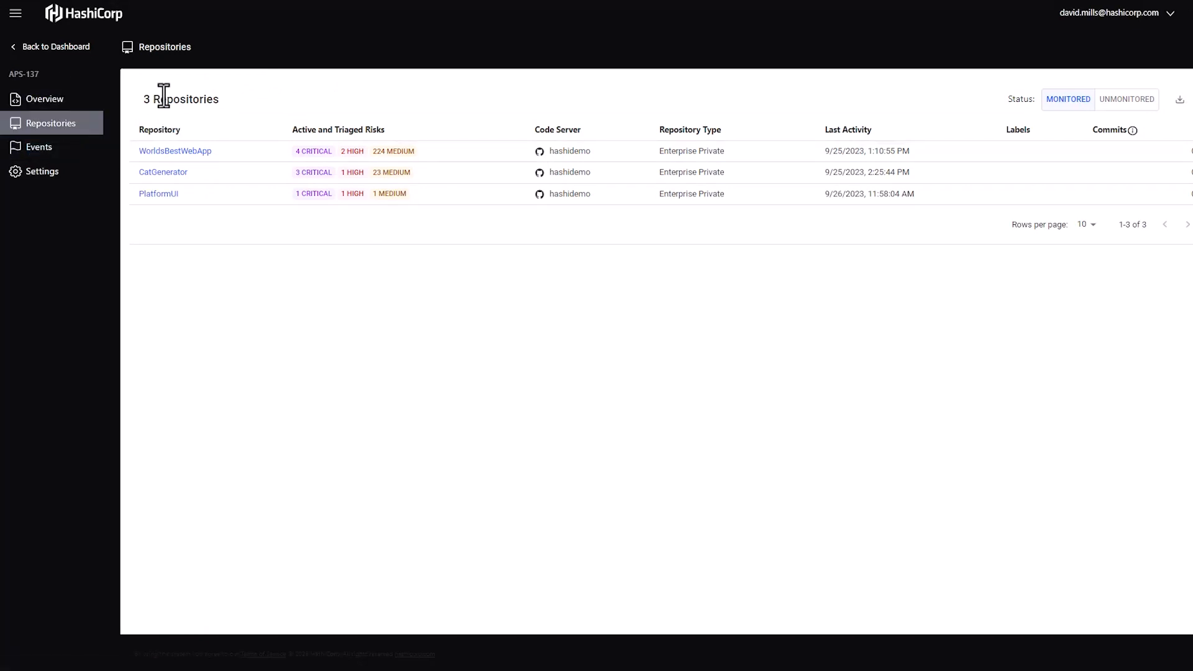
{"action": "mouse_move", "coordinate": [165, 103]}
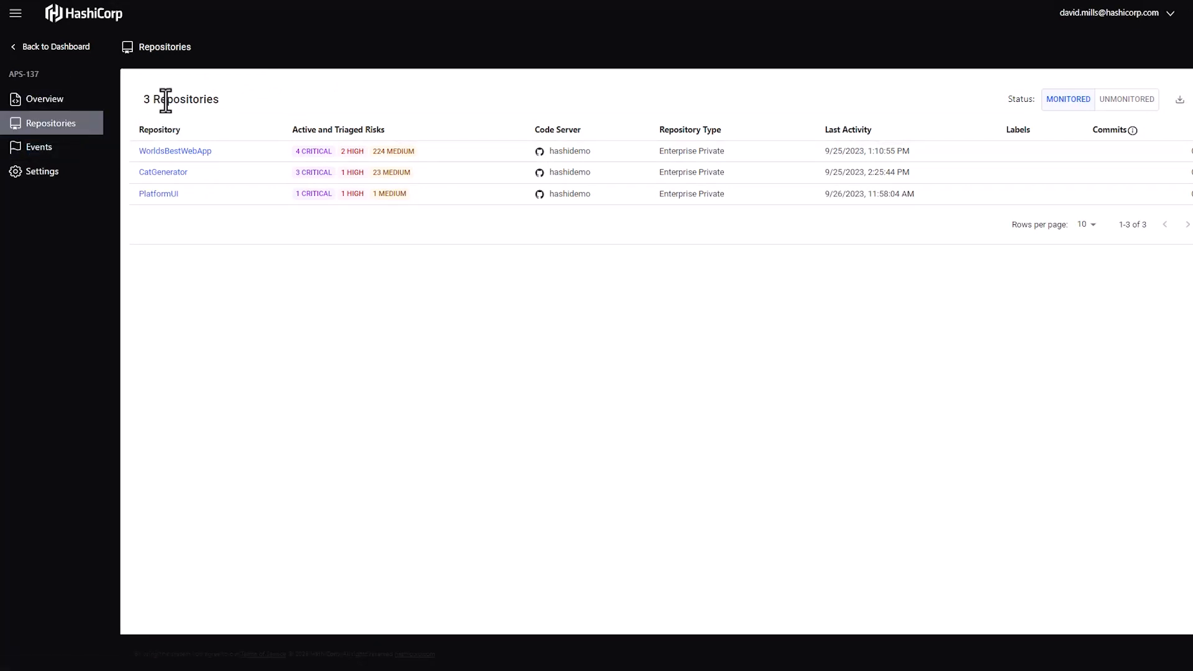
{"action": "mouse_move", "coordinate": [183, 177]}
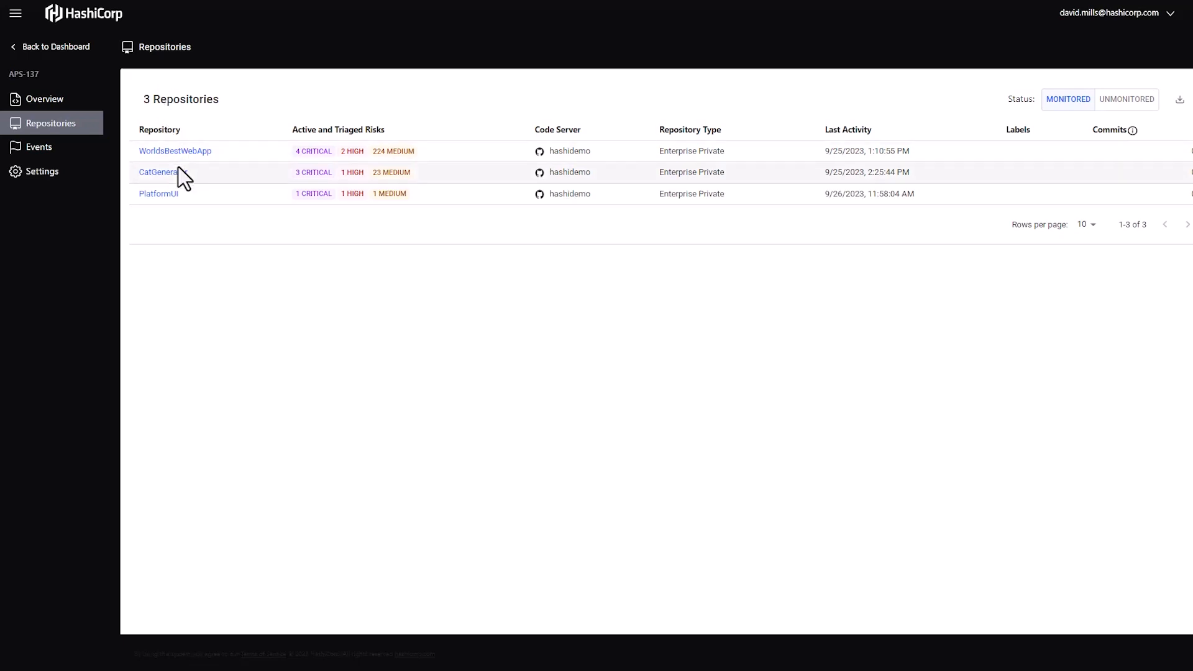
{"action": "mouse_move", "coordinate": [174, 185]}
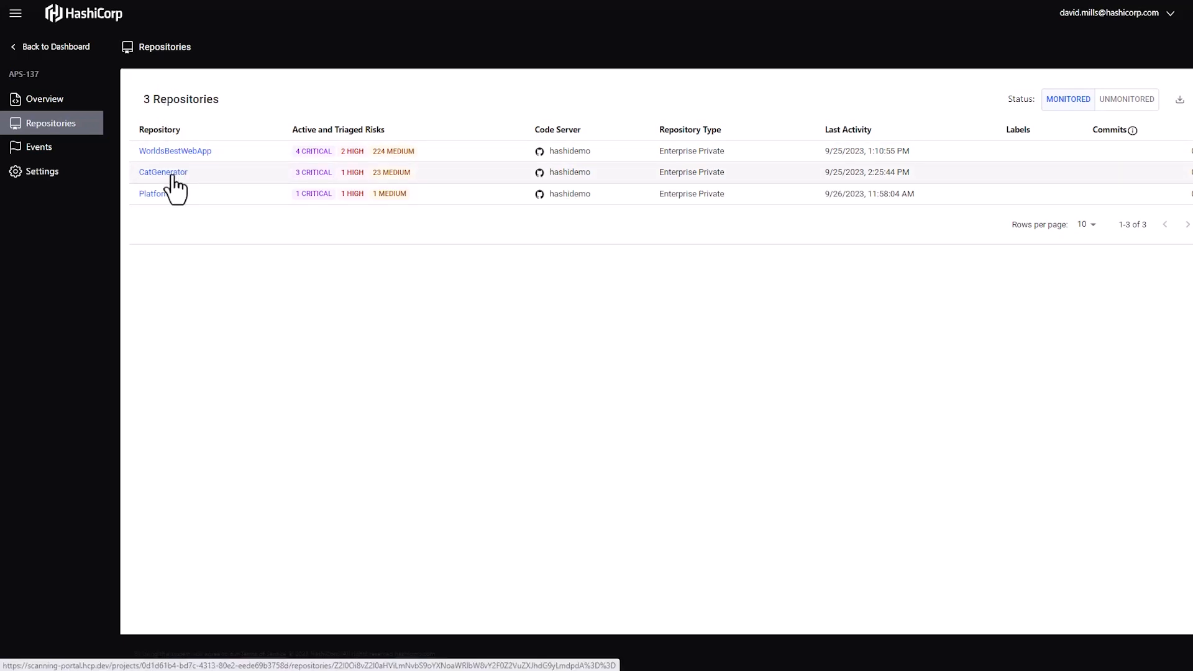
- Show CatGenerator's critical secret events, topped by the new GitHub token event
{"action": "left_click", "coordinate": [163, 173]}
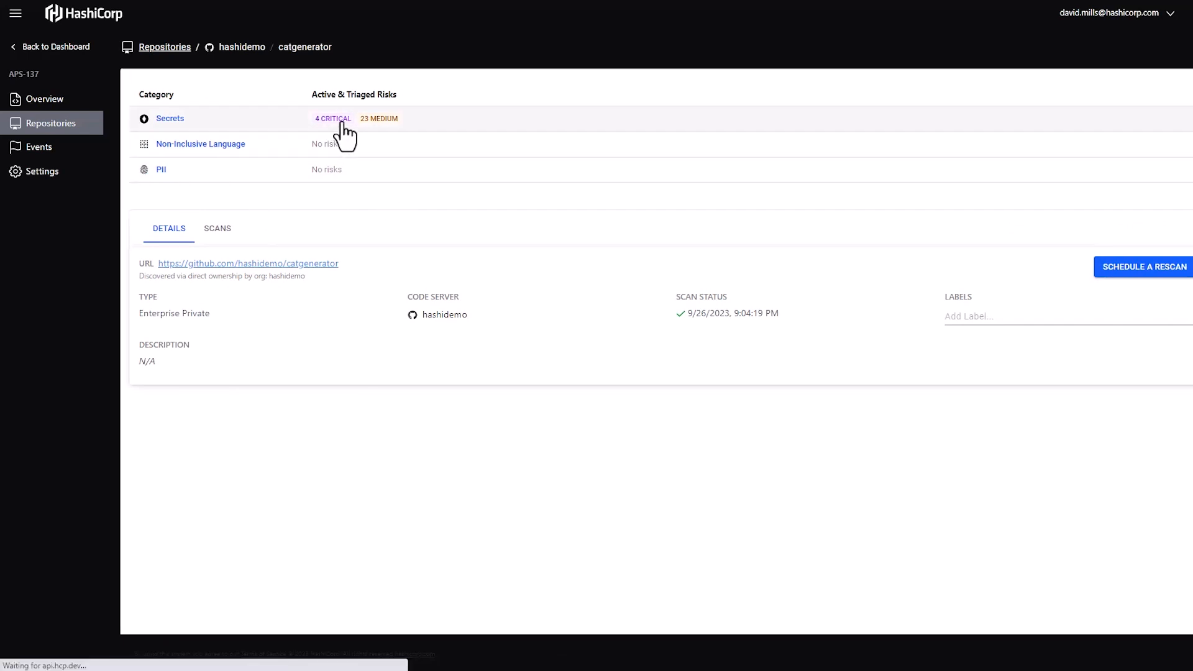
{"action": "left_click", "coordinate": [332, 119]}
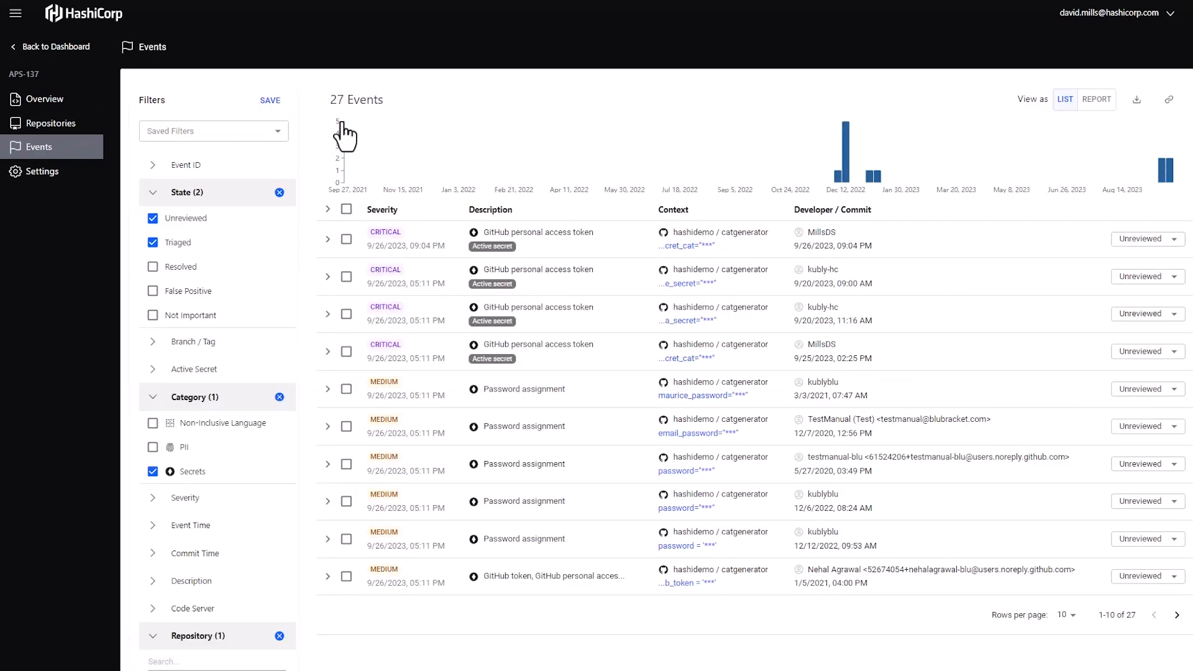
{"action": "mouse_move", "coordinate": [792, 257]}
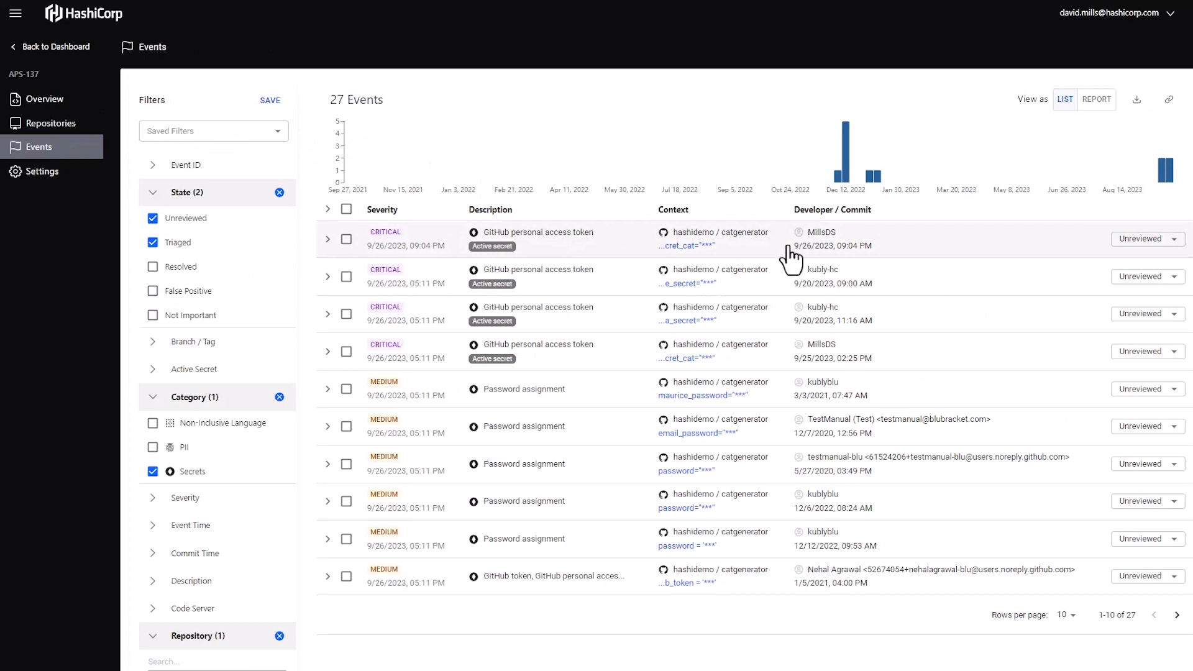
{"action": "mouse_move", "coordinate": [850, 258]}
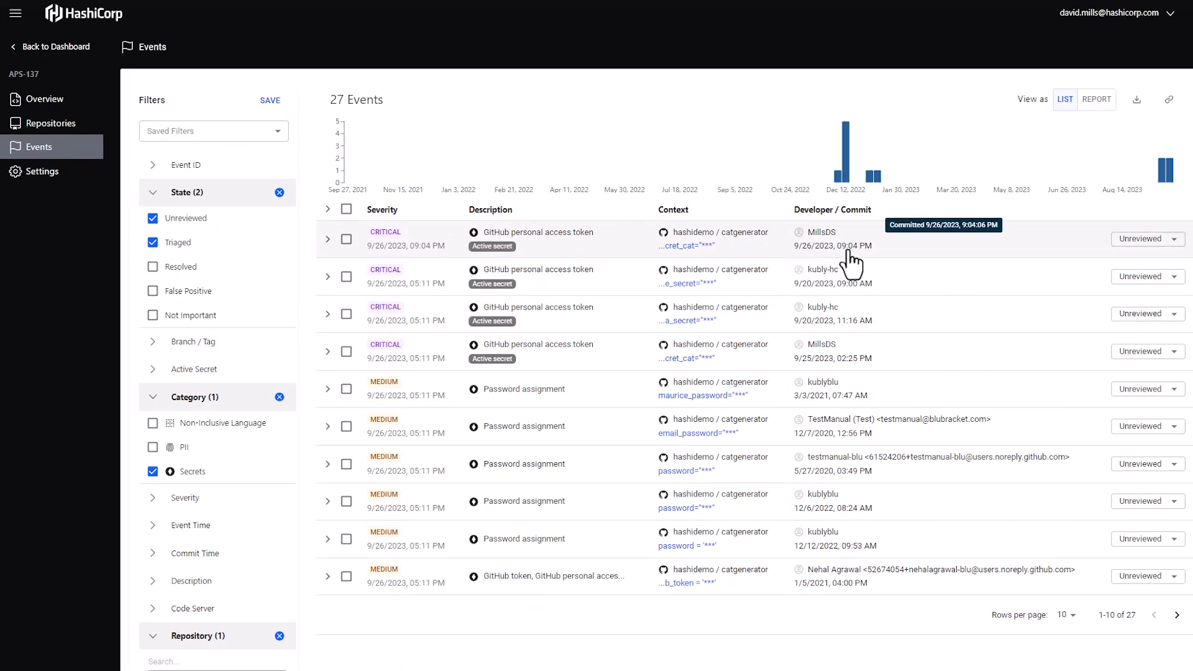
{"action": "mouse_move", "coordinate": [689, 255]}
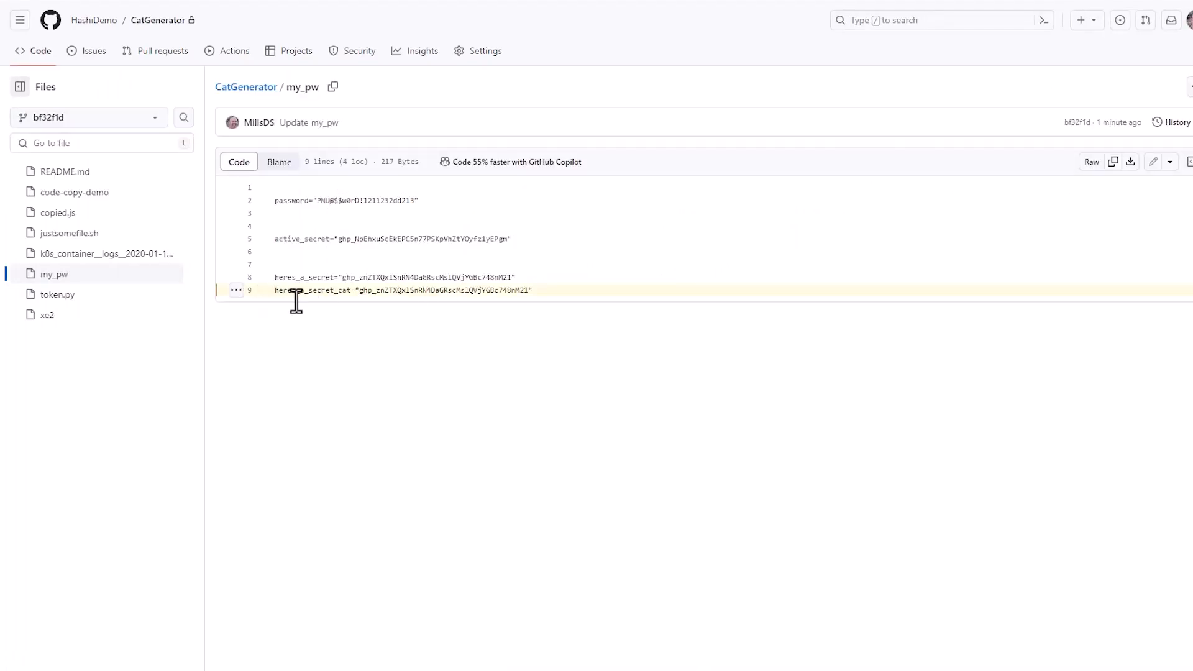
{"action": "mouse_move", "coordinate": [522, 300]}
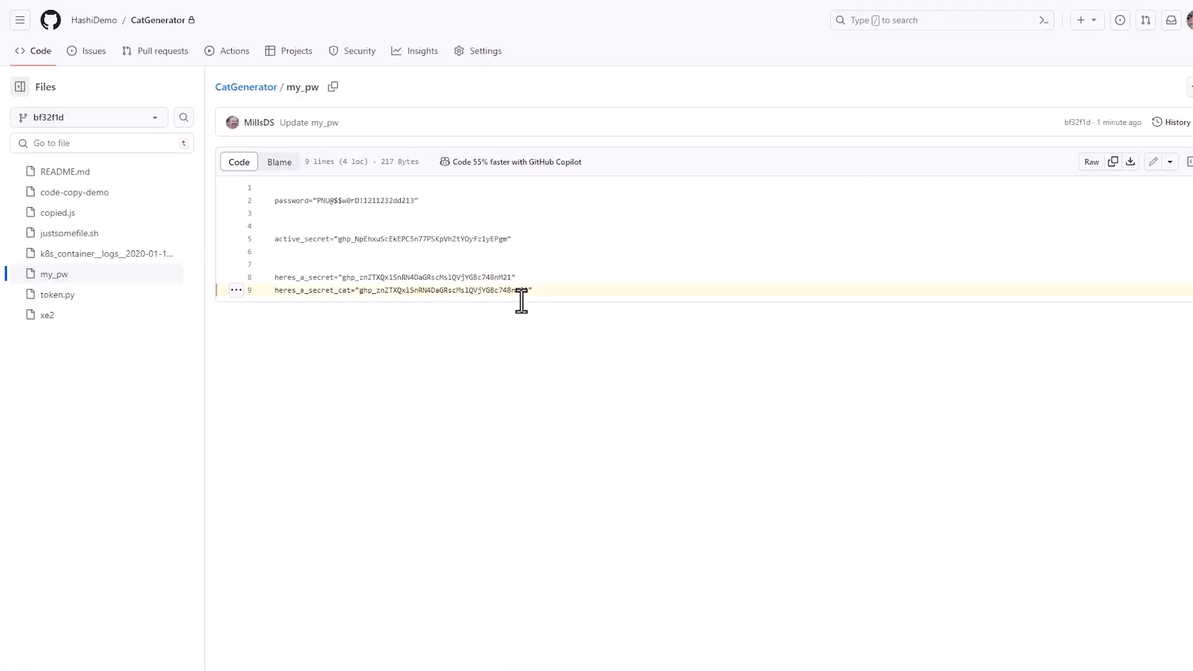
{"action": "mouse_move", "coordinate": [531, 306]}
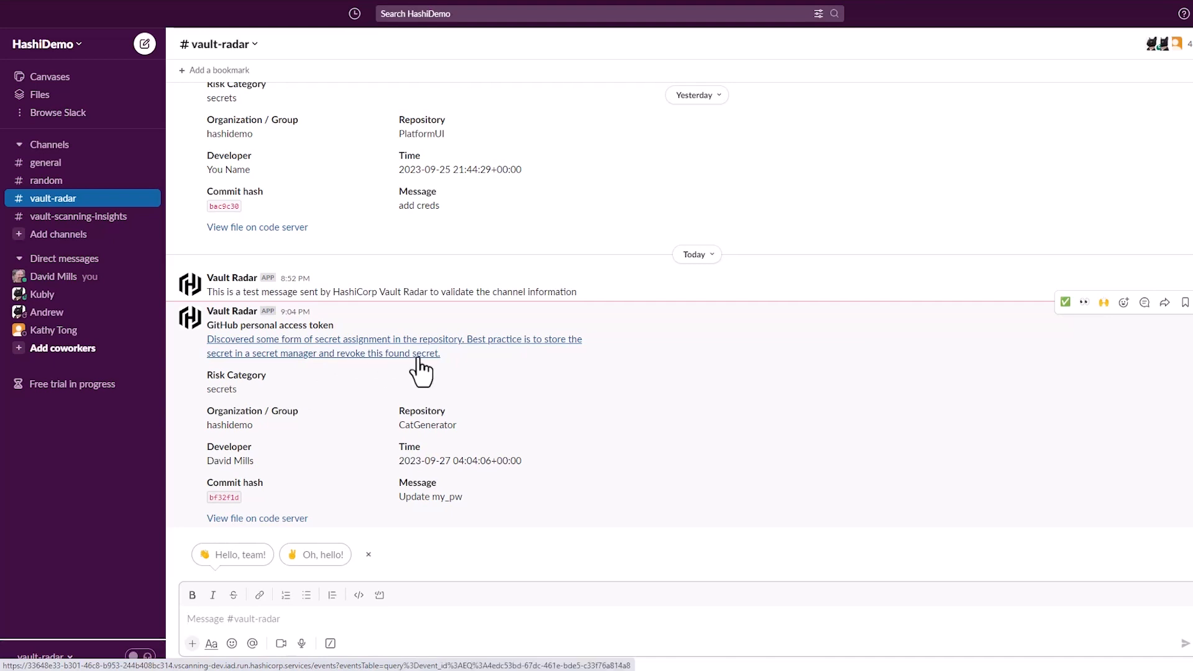
{"action": "mouse_move", "coordinate": [436, 424]}
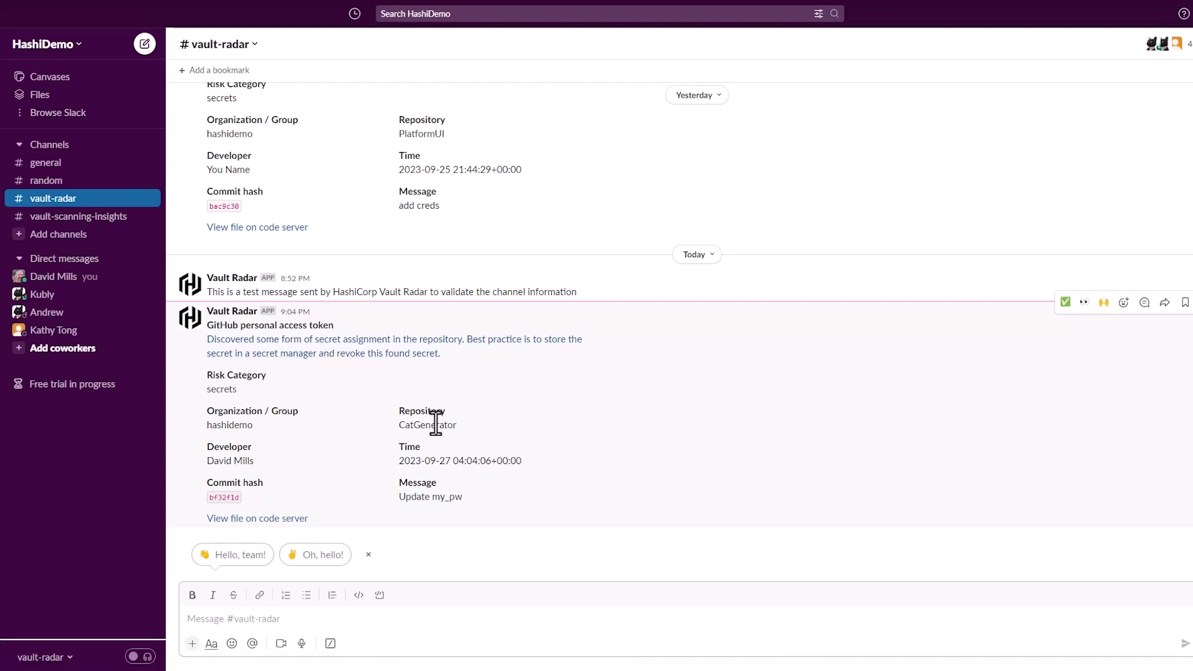
{"action": "mouse_move", "coordinate": [445, 456]}
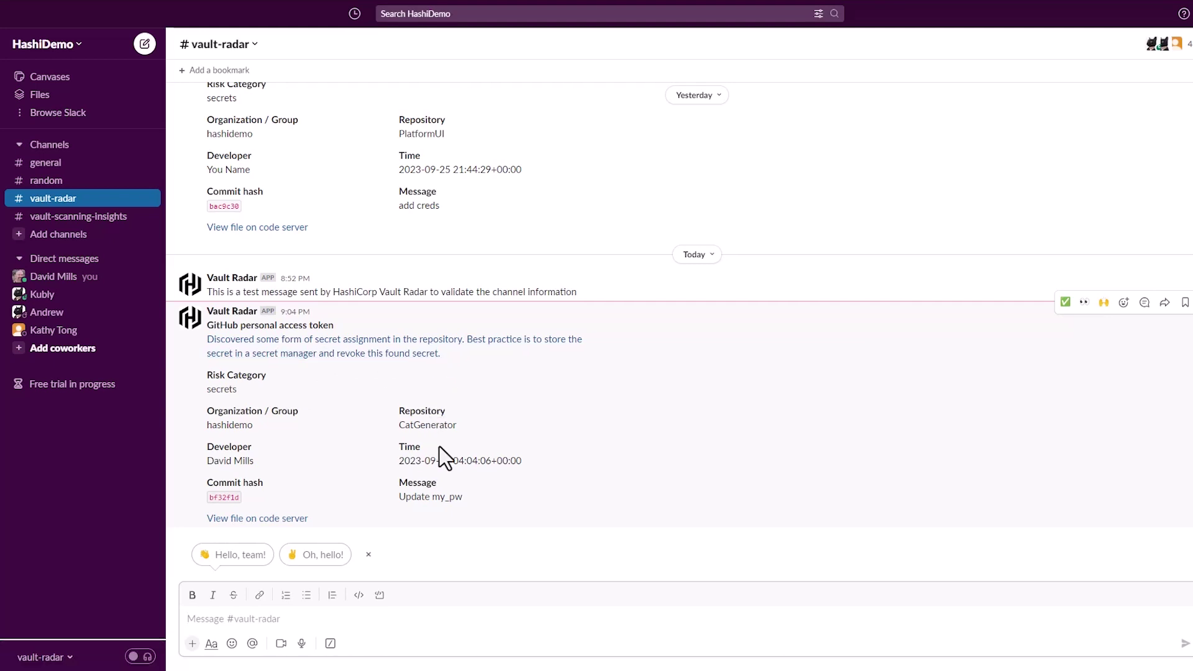
{"action": "mouse_move", "coordinate": [286, 329]}
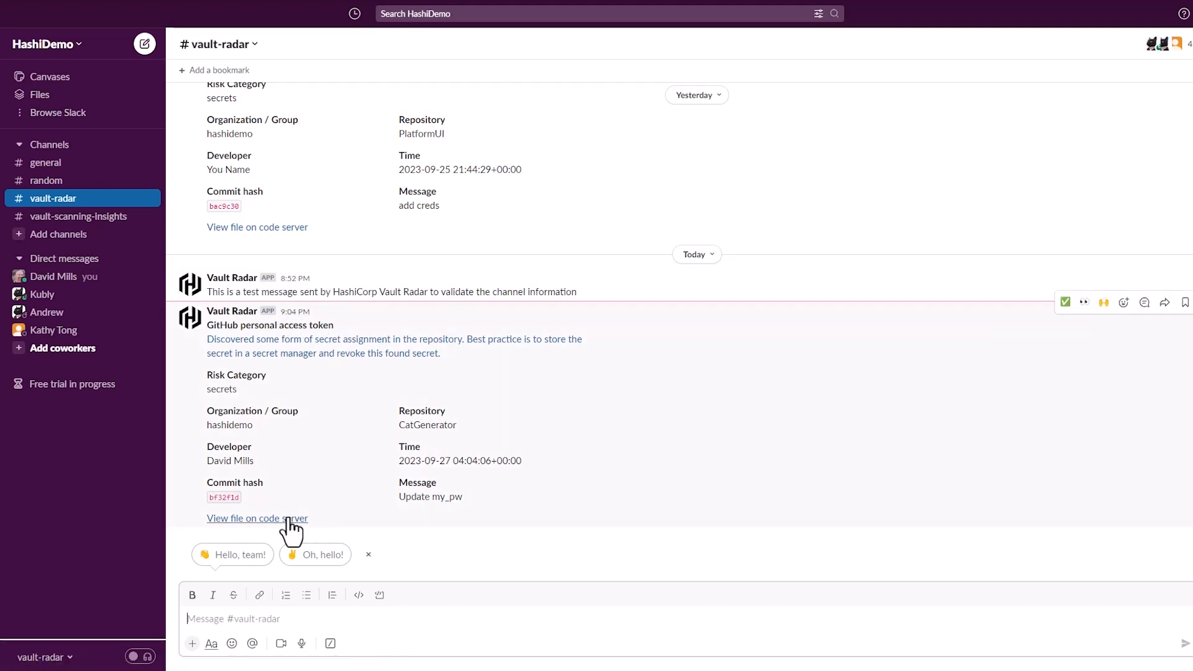
- Follow the vault-radar Slack alert's View file link back to the flagged file
{"action": "left_click", "coordinate": [257, 519]}
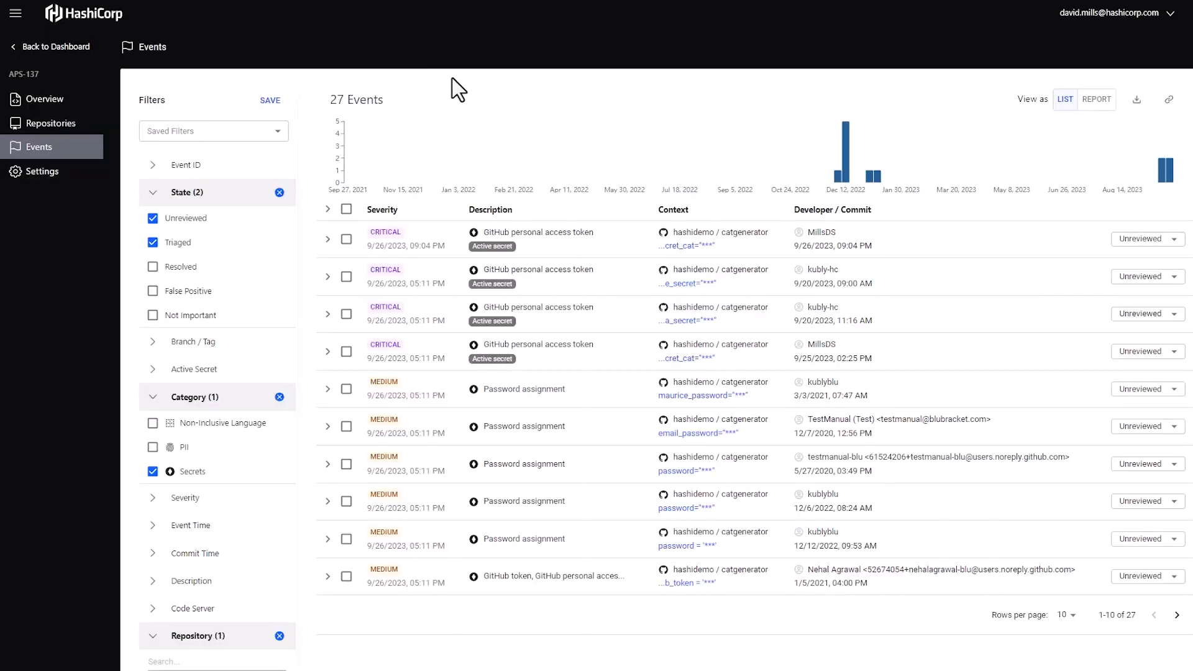
{"action": "mouse_move", "coordinate": [475, 100]}
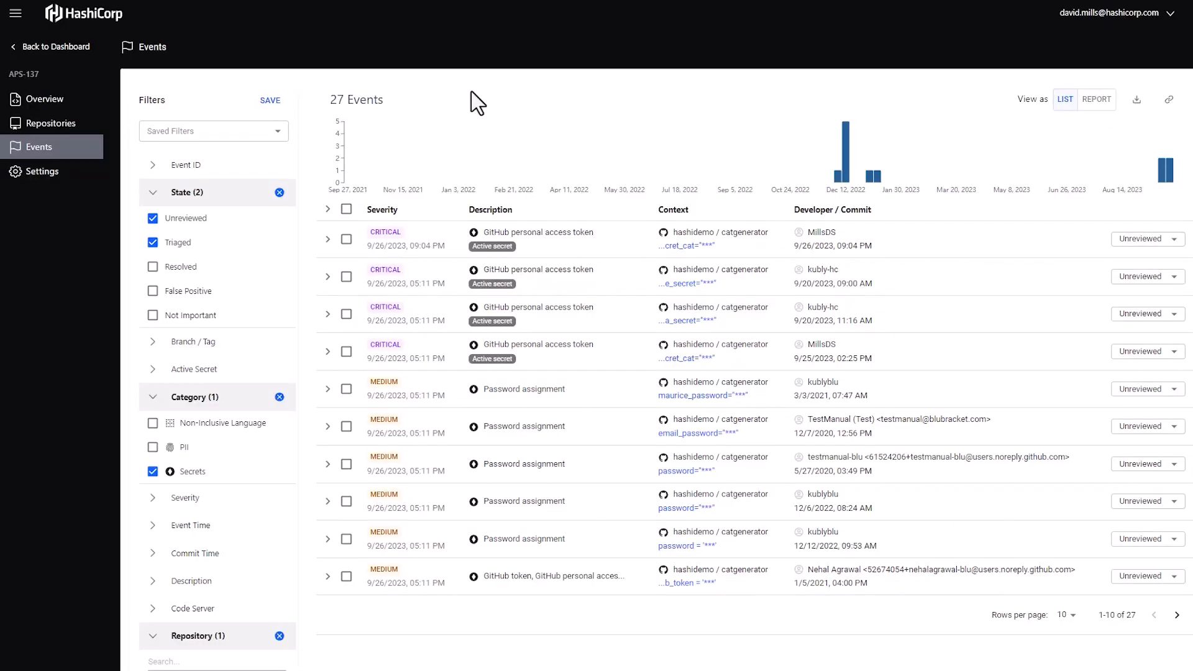
{"action": "mouse_move", "coordinate": [493, 246]}
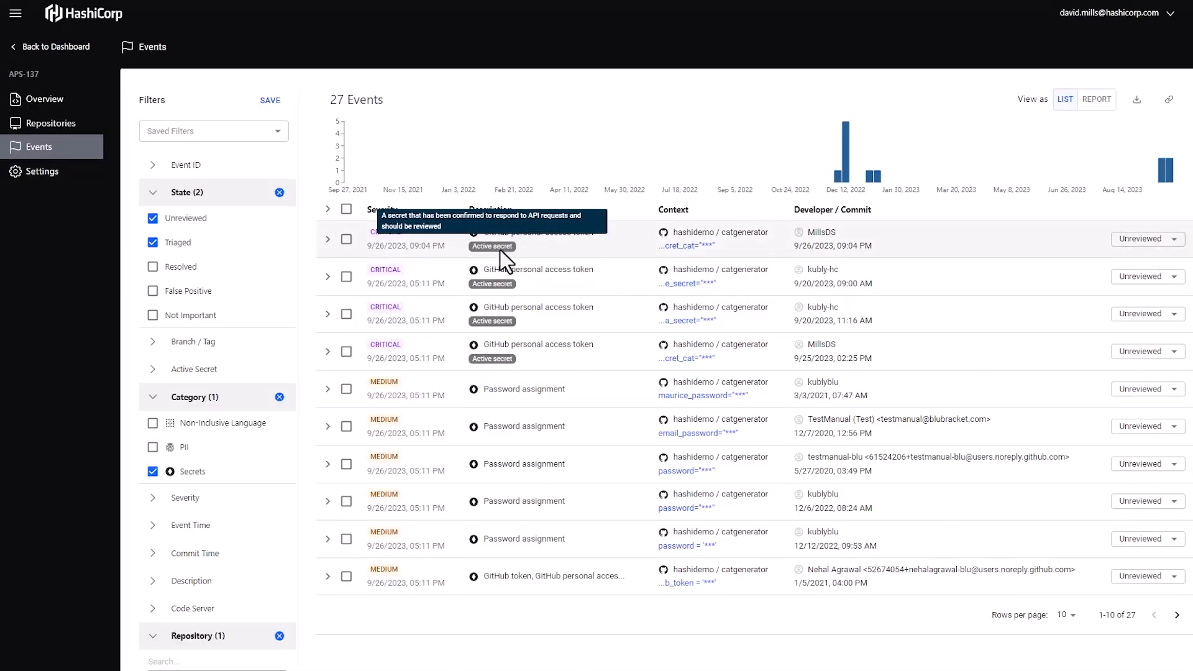